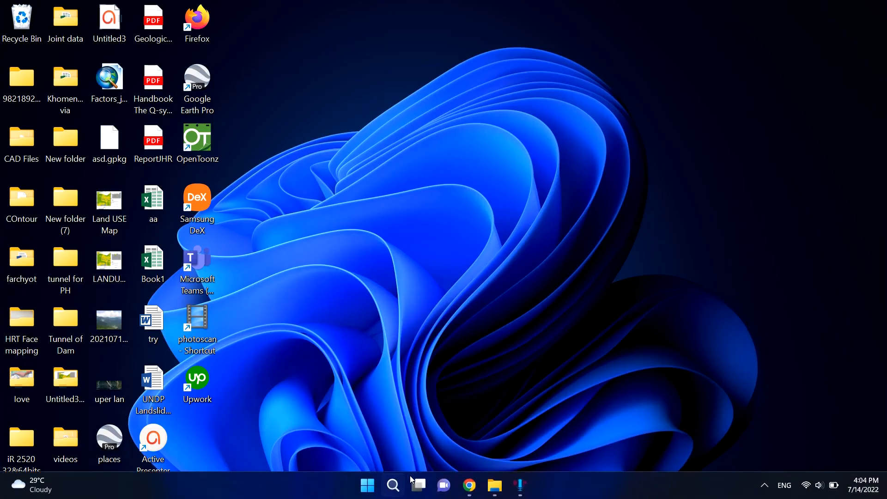
- Launch Chrome and reach the NASA POWER Data Access Viewer from the search results
{"action": "left_click", "coordinate": [469, 485]}
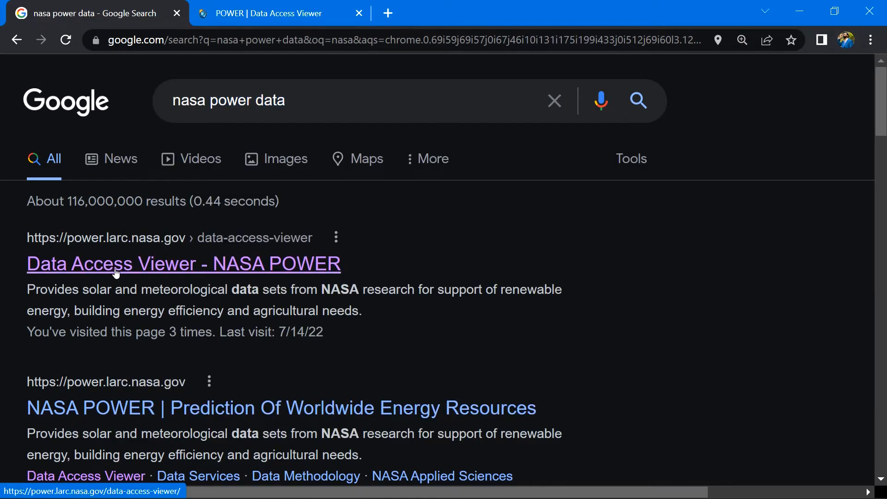
{"action": "left_click", "coordinate": [266, 13]}
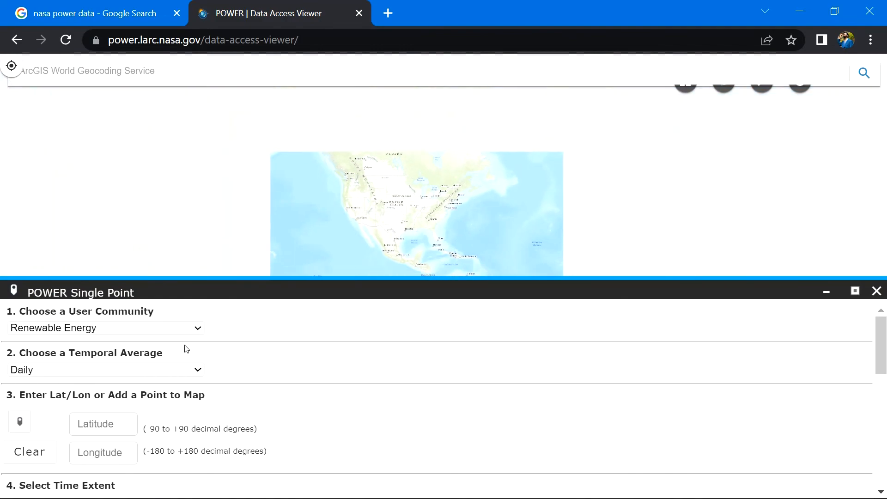
- Keep Renewable Energy as the user community and choose Monthly & Annual temporal averages
{"action": "scroll", "scroll_direction": "down", "scroll_amount": 3}
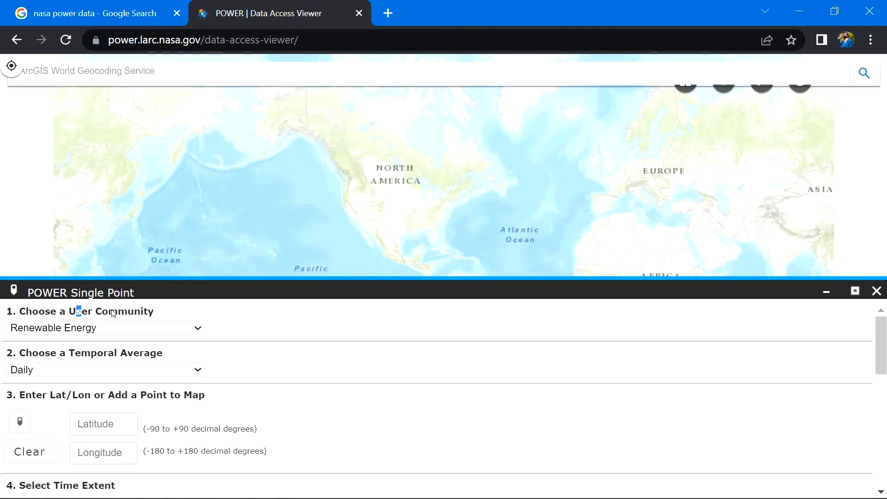
{"action": "left_click", "coordinate": [105, 328]}
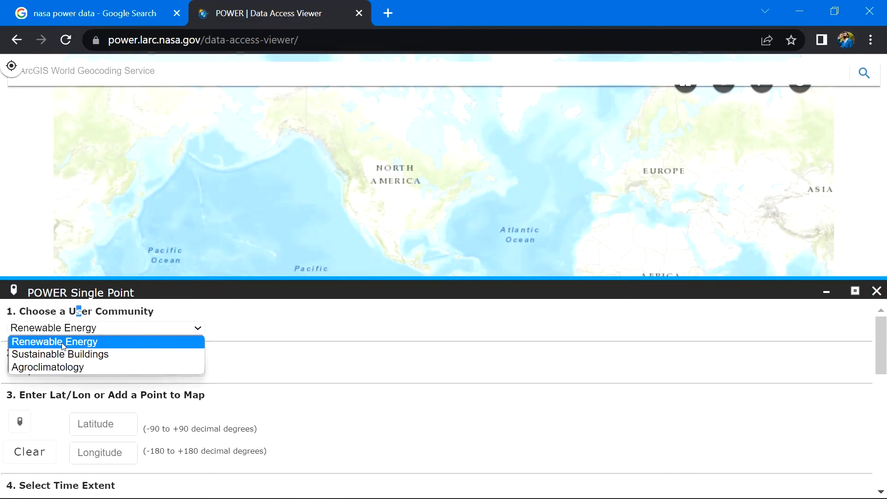
{"action": "mouse_move", "coordinate": [47, 367]}
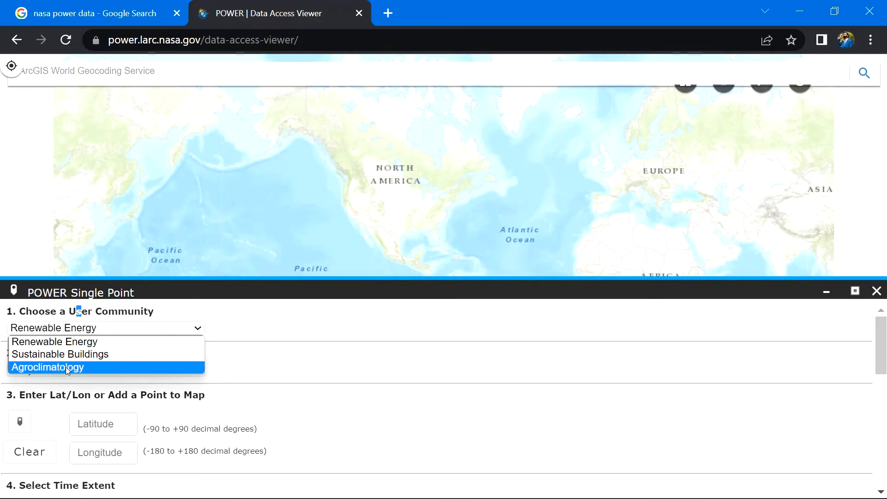
{"action": "mouse_move", "coordinate": [61, 355]}
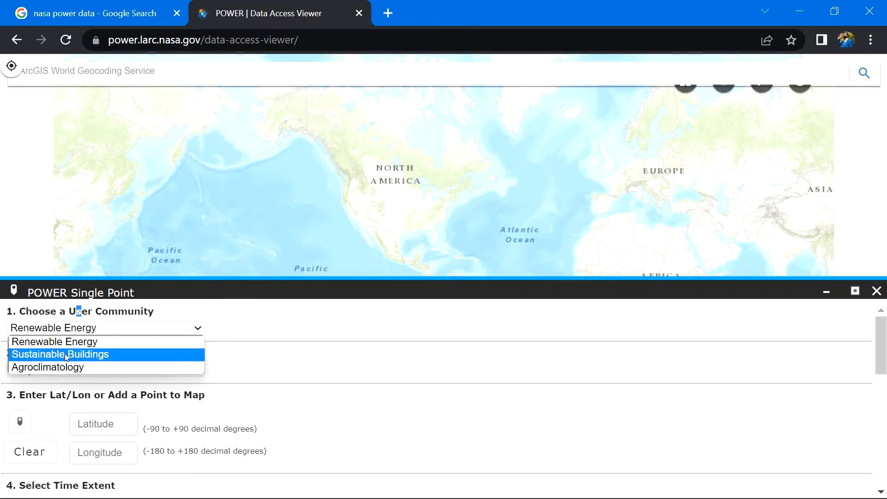
{"action": "mouse_move", "coordinate": [54, 341]}
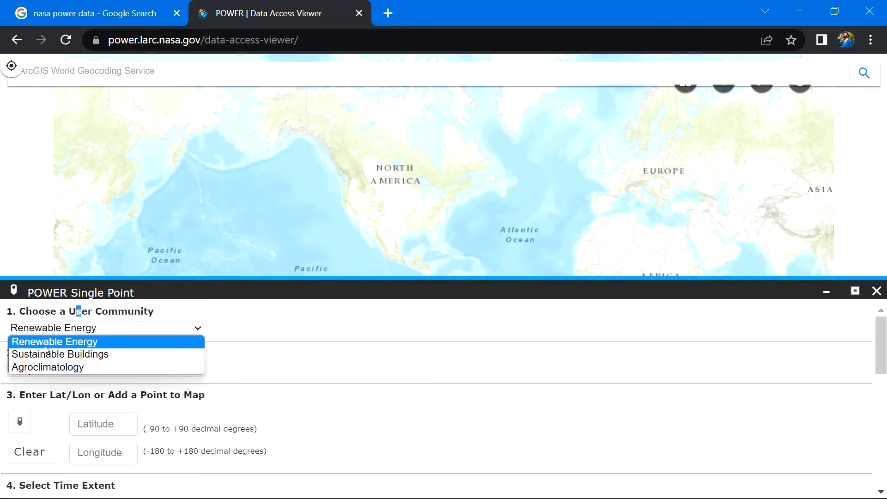
{"action": "left_click", "coordinate": [55, 341]}
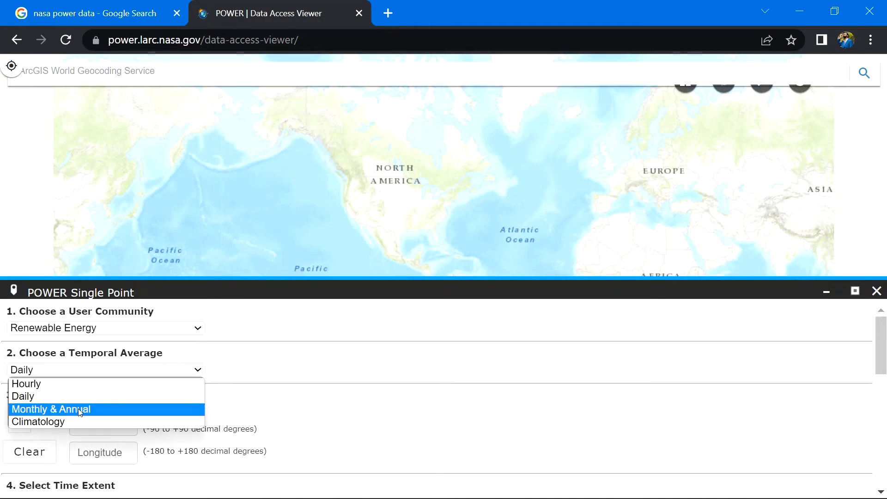
{"action": "left_click", "coordinate": [50, 409]}
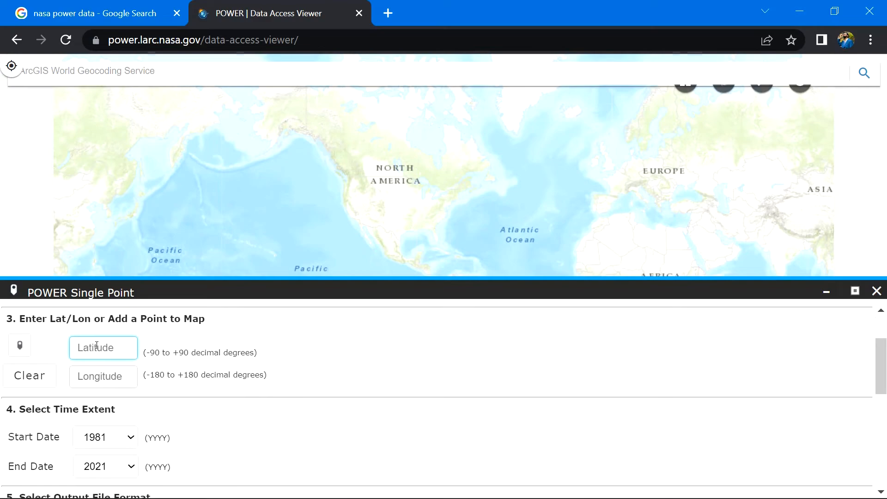
- Place a map point northwest of St Cloud at latitude 46.0293, longitude -93.4509
{"action": "left_click", "coordinate": [103, 376]}
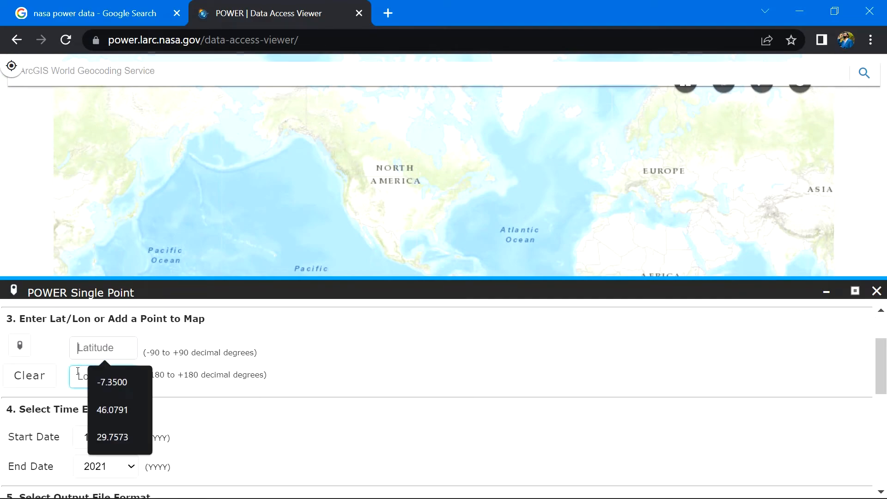
{"action": "left_click", "coordinate": [103, 348]}
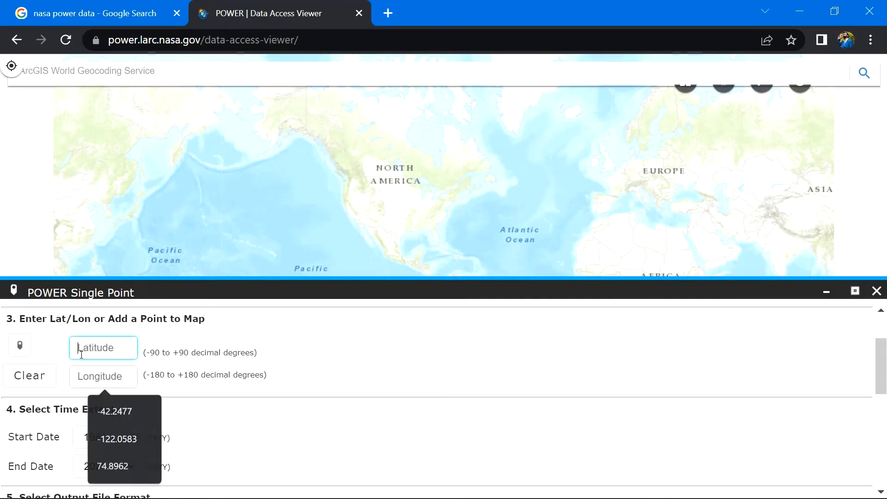
{"action": "left_click", "coordinate": [20, 345]}
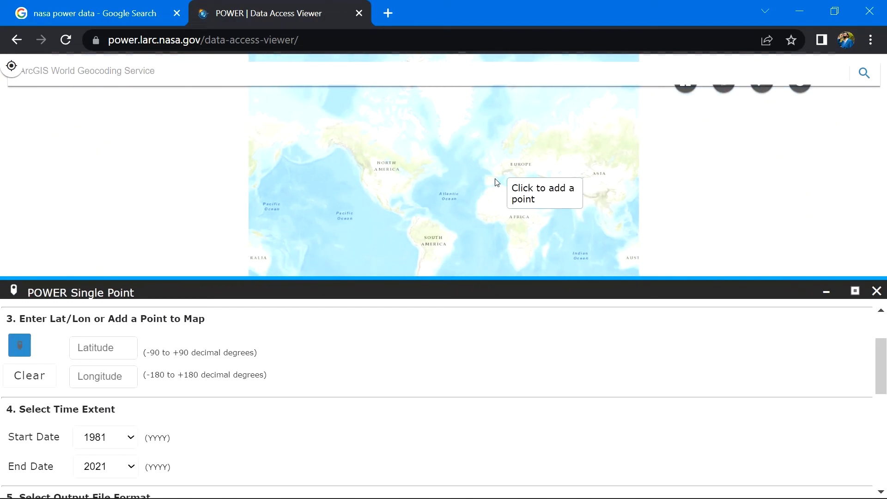
{"action": "scroll", "scroll_direction": "up", "scroll_amount": 3}
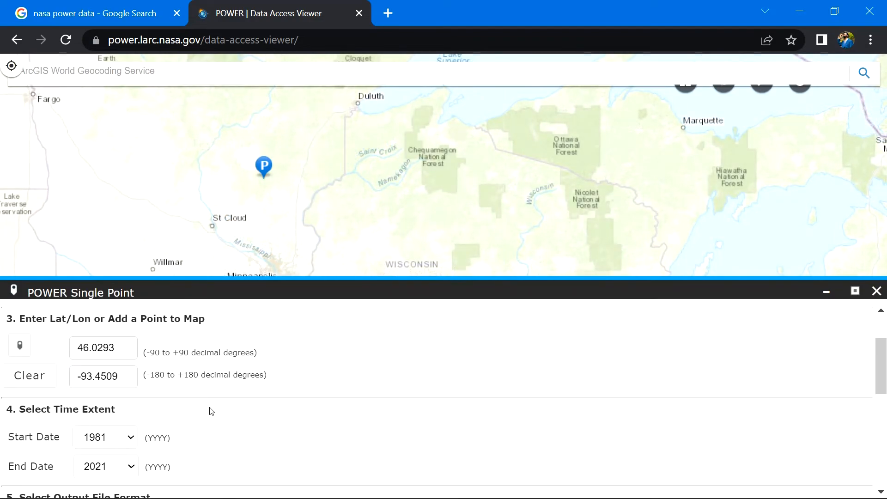
{"action": "mouse_move", "coordinate": [125, 415]}
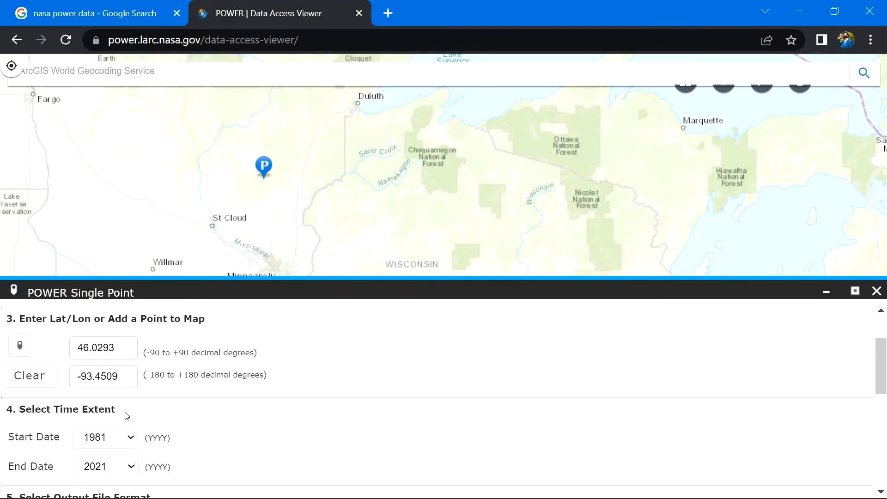
{"action": "scroll", "scroll_direction": "down", "scroll_amount": 3}
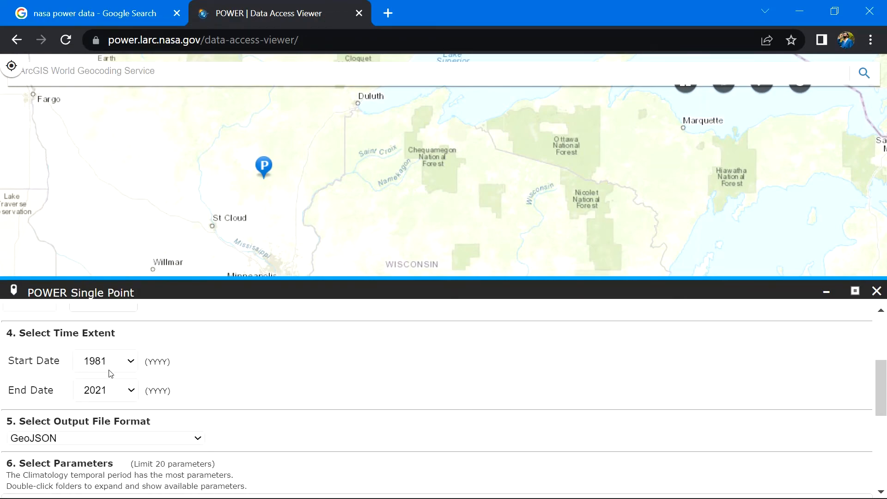
- Set the start year to 2000 so the data runs 2000–2021, heading toward CSV output
{"action": "left_click", "coordinate": [129, 361]}
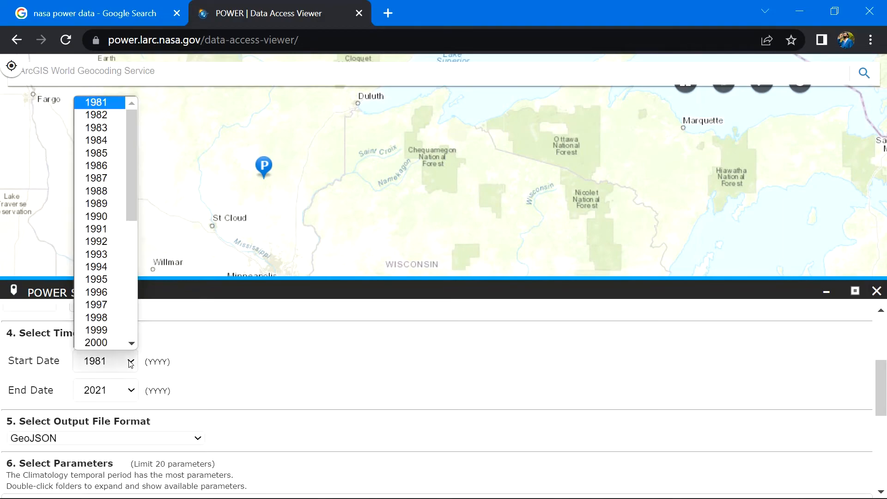
{"action": "left_click", "coordinate": [95, 342]}
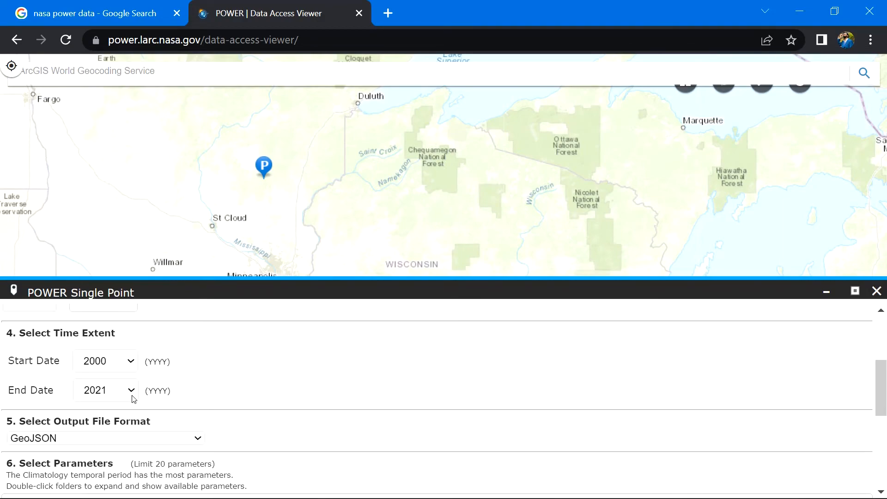
{"action": "mouse_move", "coordinate": [105, 396]}
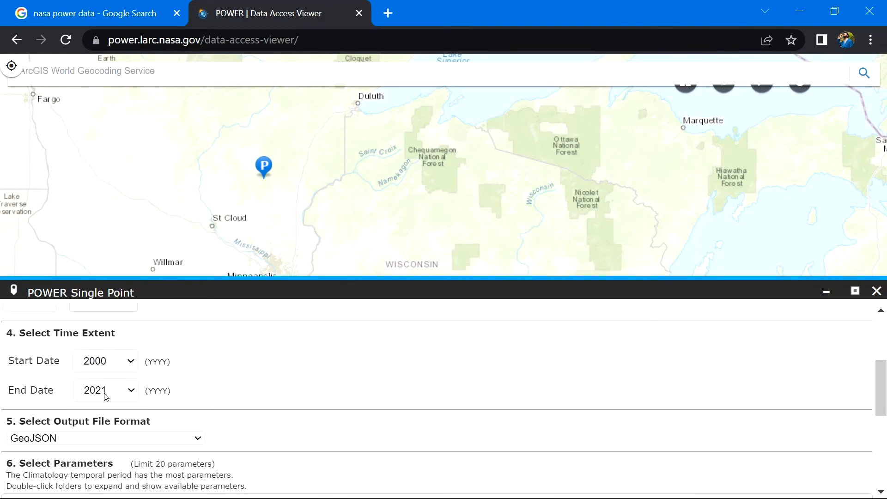
{"action": "mouse_move", "coordinate": [78, 373]}
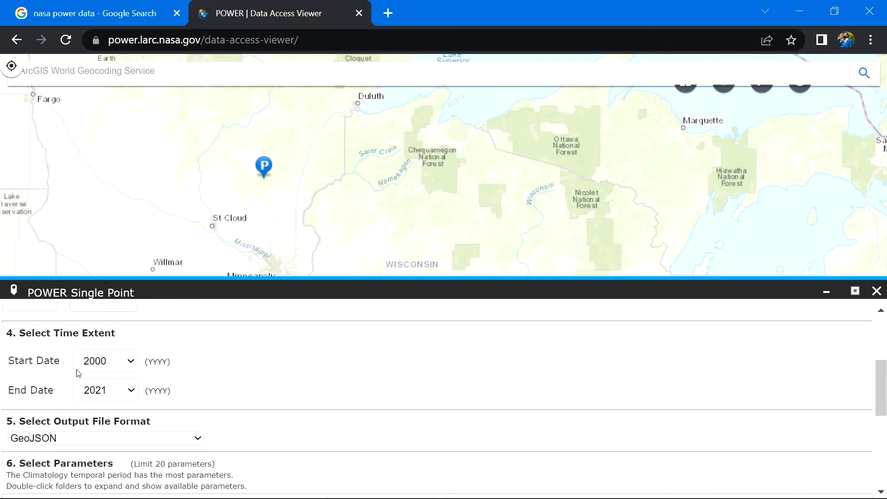
{"action": "scroll", "scroll_direction": "down", "scroll_amount": 3}
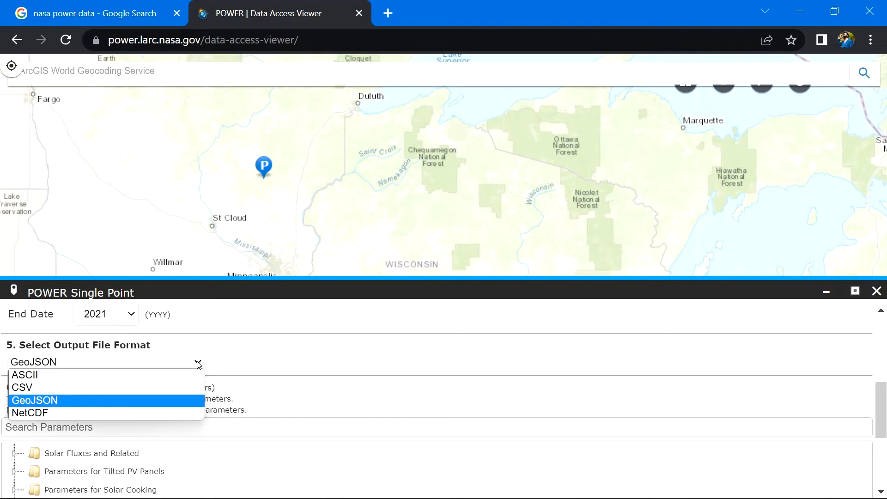
{"action": "mouse_move", "coordinate": [21, 387]}
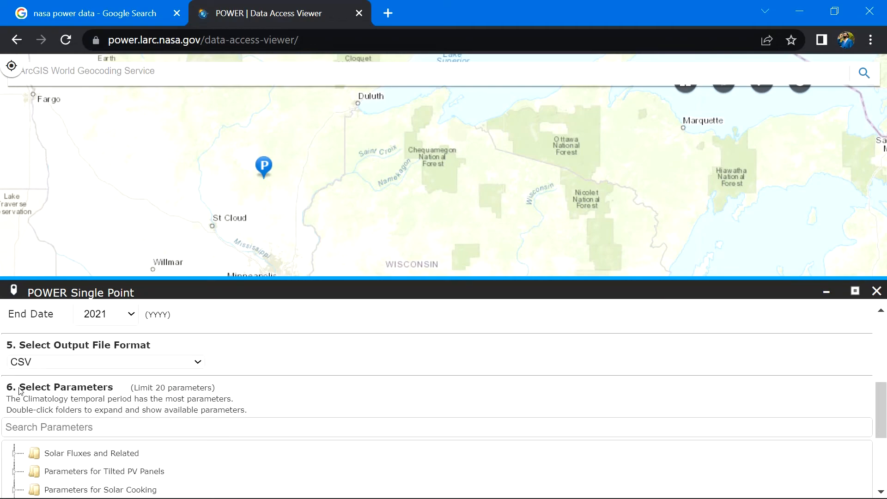
- Add Relative Humidity at 2 Meters and Precipitation Average from the Humidity/Precipitation group
{"action": "scroll", "scroll_direction": "down", "scroll_amount": 3}
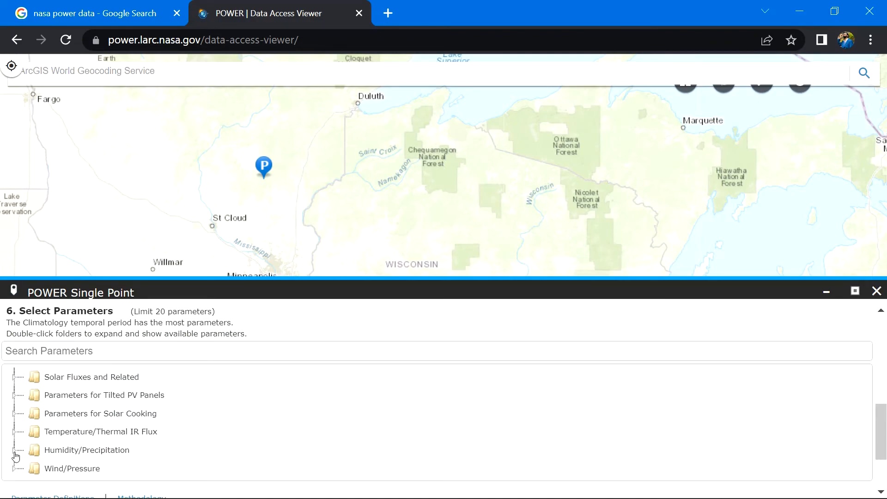
{"action": "double_click", "coordinate": [86, 450]}
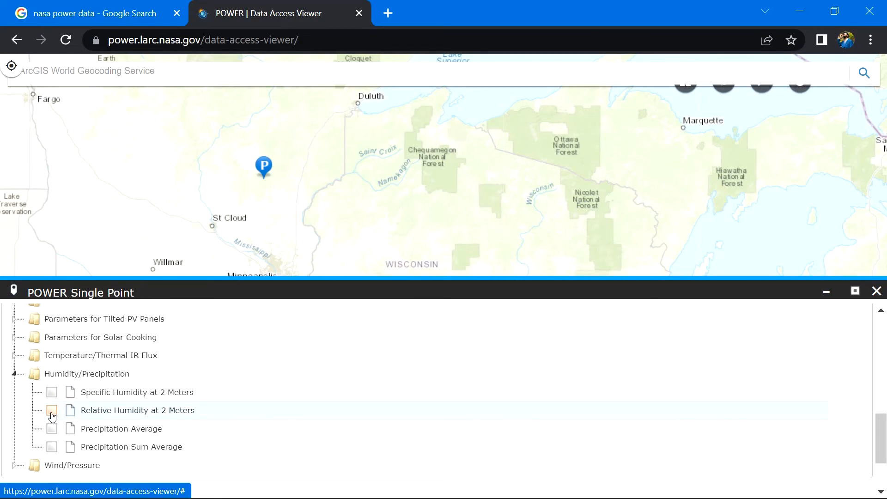
{"action": "left_click", "coordinate": [52, 410]}
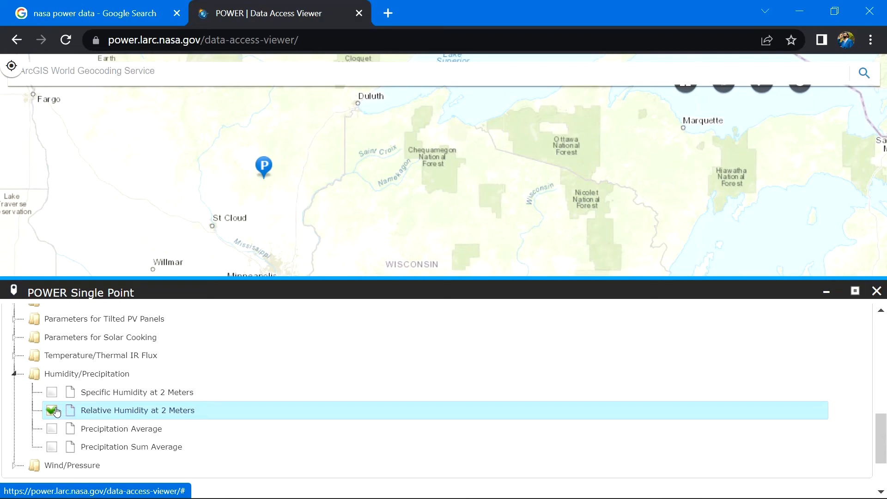
{"action": "left_click", "coordinate": [51, 428]}
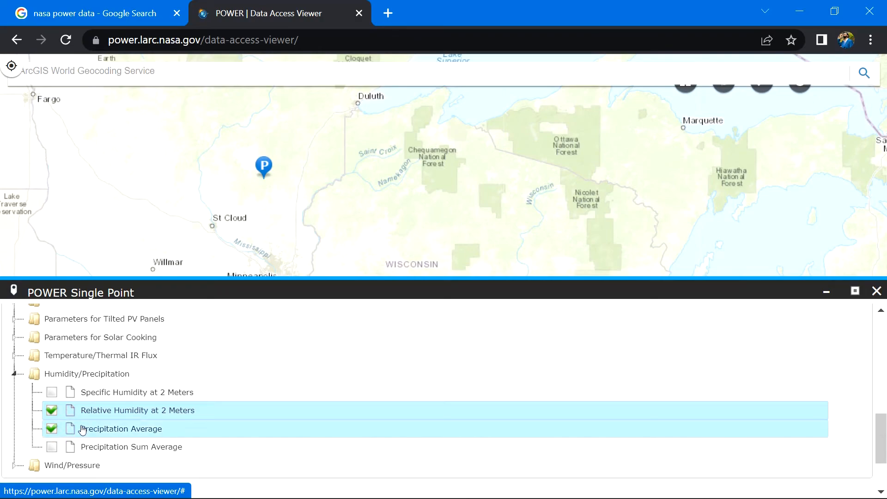
- Add Temperature at 2 Meters Range and submit the data request
{"action": "left_click", "coordinate": [14, 361]}
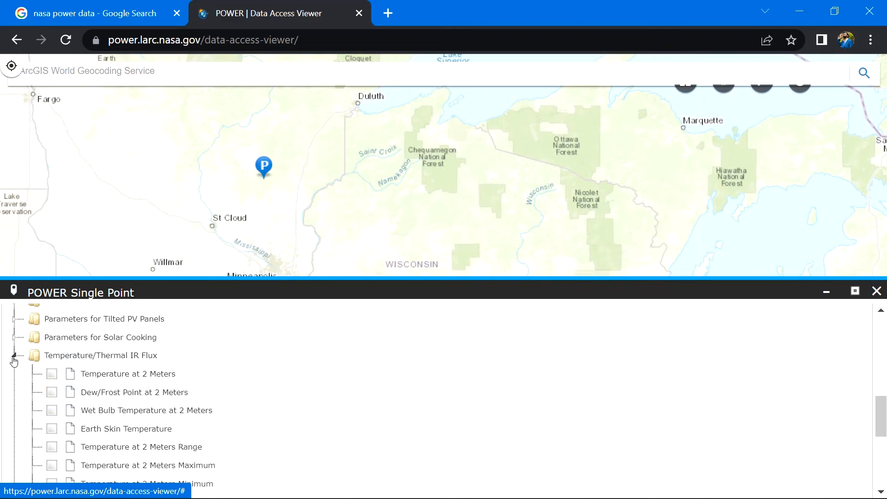
{"action": "scroll", "scroll_direction": "down", "scroll_amount": 3}
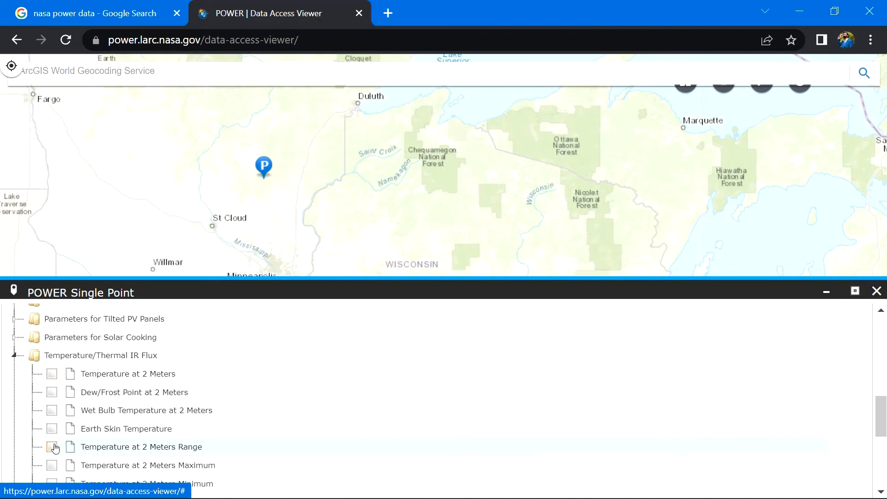
{"action": "left_click", "coordinate": [51, 446]}
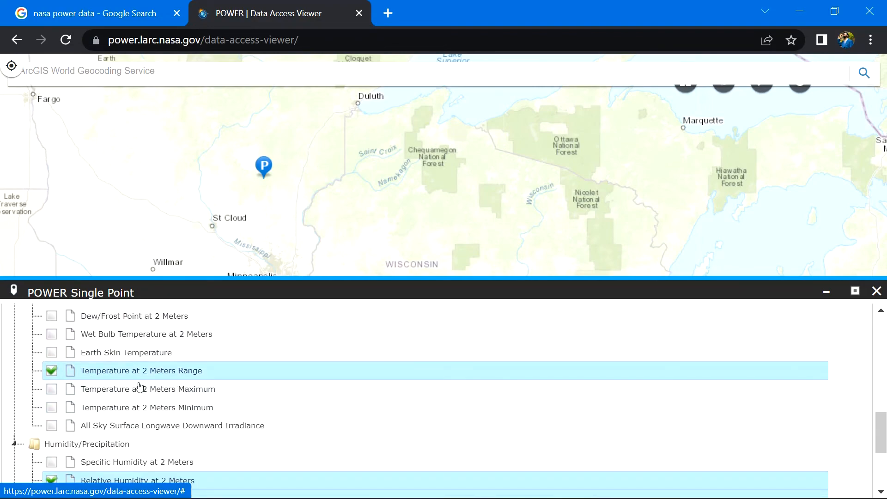
{"action": "scroll", "scroll_direction": "down", "scroll_amount": 3}
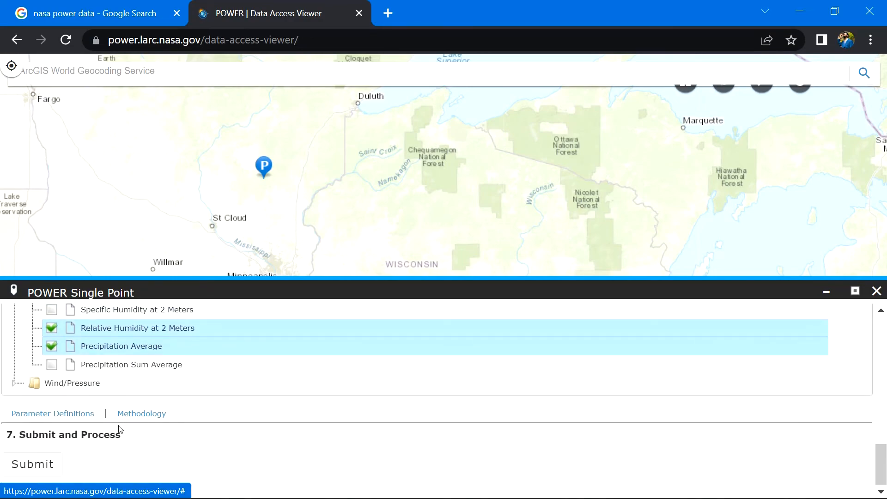
{"action": "left_click", "coordinate": [32, 463]}
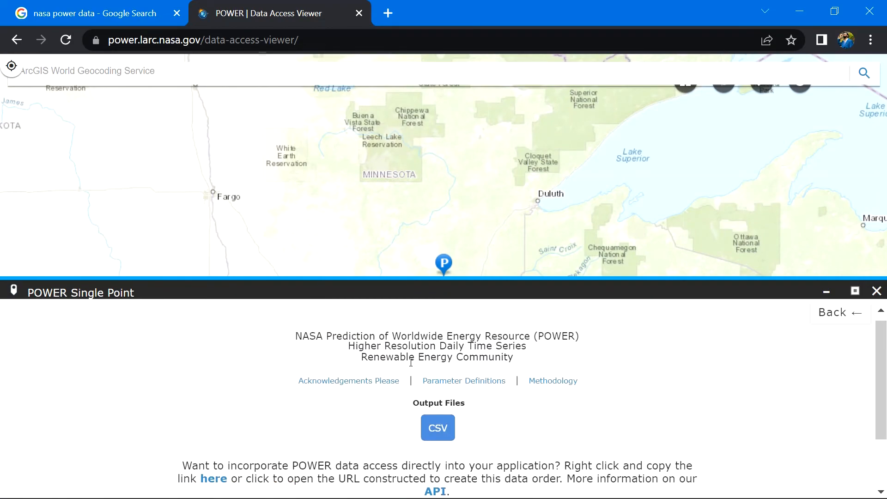
{"action": "mouse_move", "coordinate": [437, 428]}
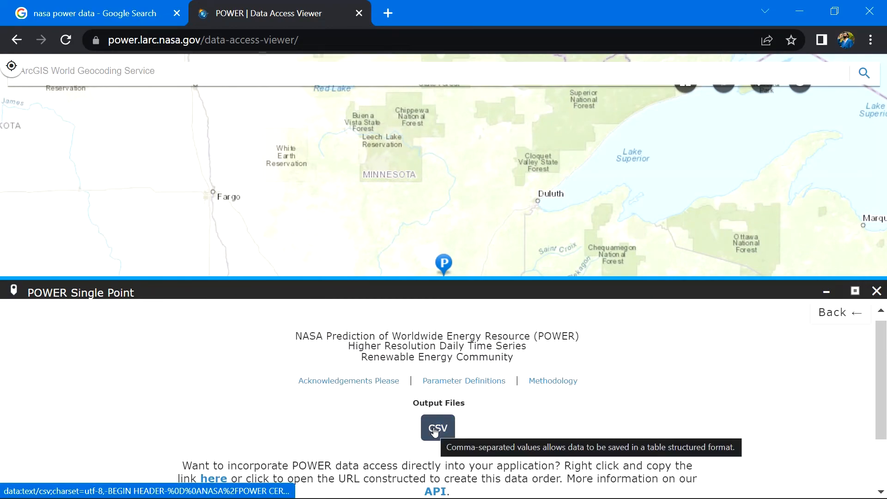
- Download the monthly point results as the POWER_Point_Monthly CSV file
{"action": "left_click", "coordinate": [437, 428]}
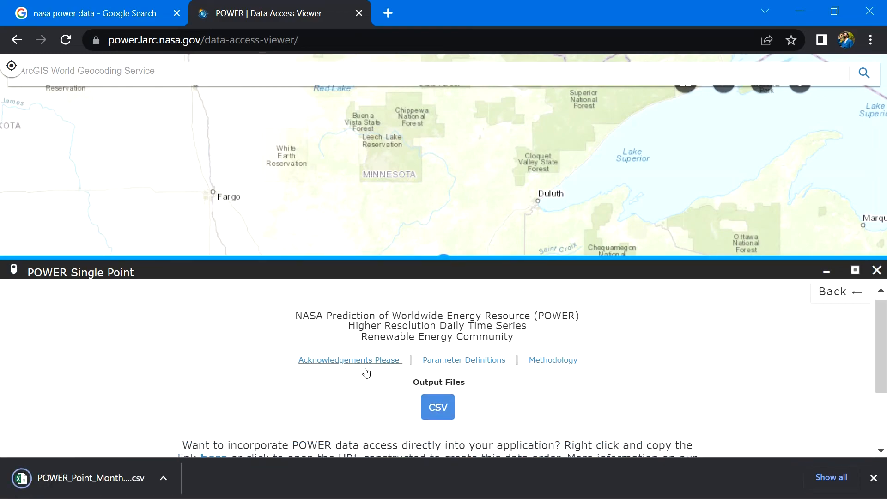
- Reveal the downloaded POWER timeseries CSV in the Downloads folder
{"action": "left_click", "coordinate": [163, 478]}
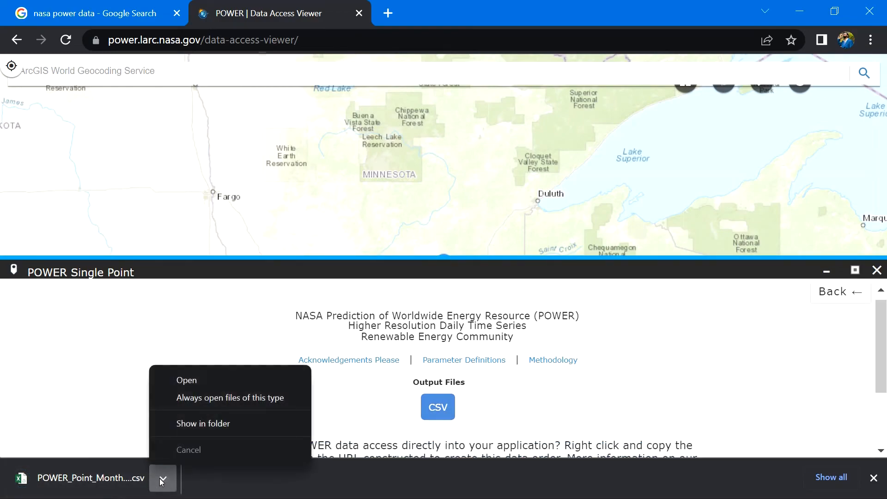
{"action": "left_click", "coordinate": [203, 423]}
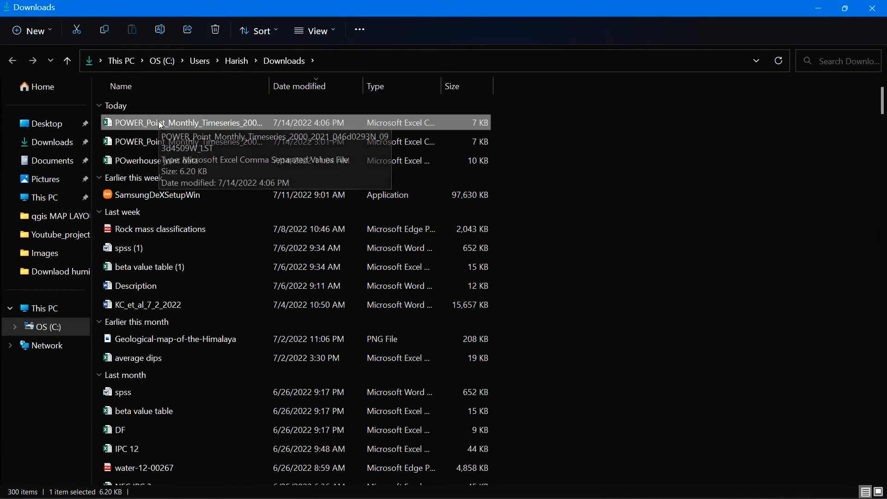
{"action": "mouse_move", "coordinate": [146, 124]}
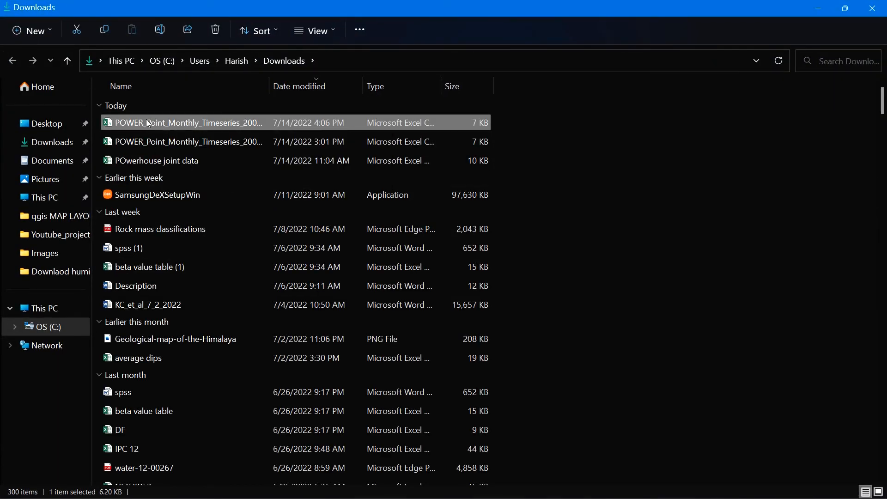
- Load the newest POWER_Point_Monthly_Timeseries CSV in Excel and look over its yearly rows
{"action": "double_click", "coordinate": [187, 123]}
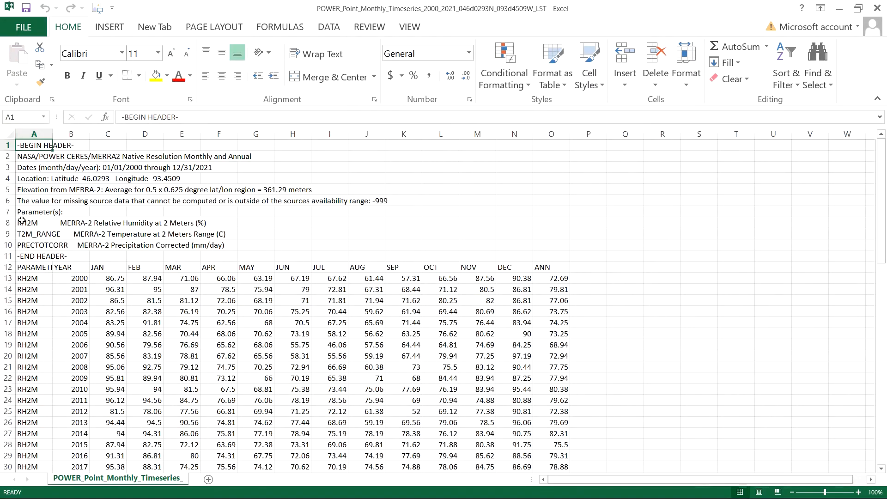
{"action": "left_click", "coordinate": [70, 278]}
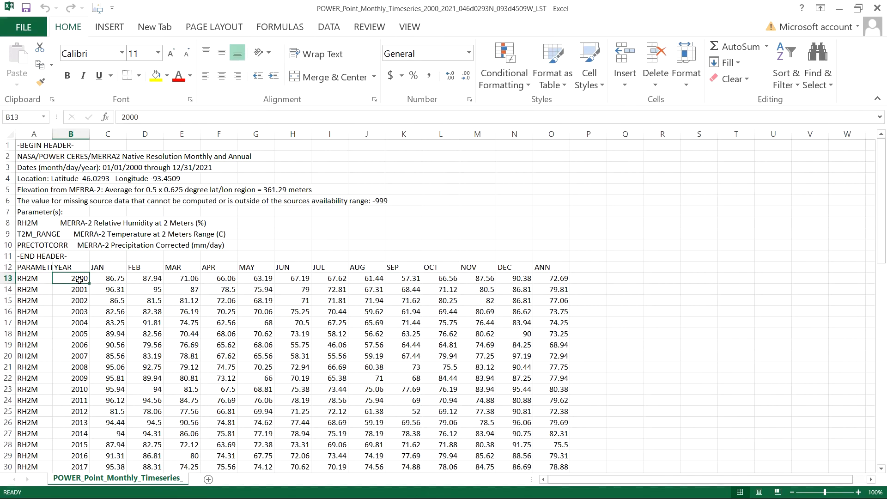
{"action": "scroll", "scroll_direction": "down", "scroll_amount": 3}
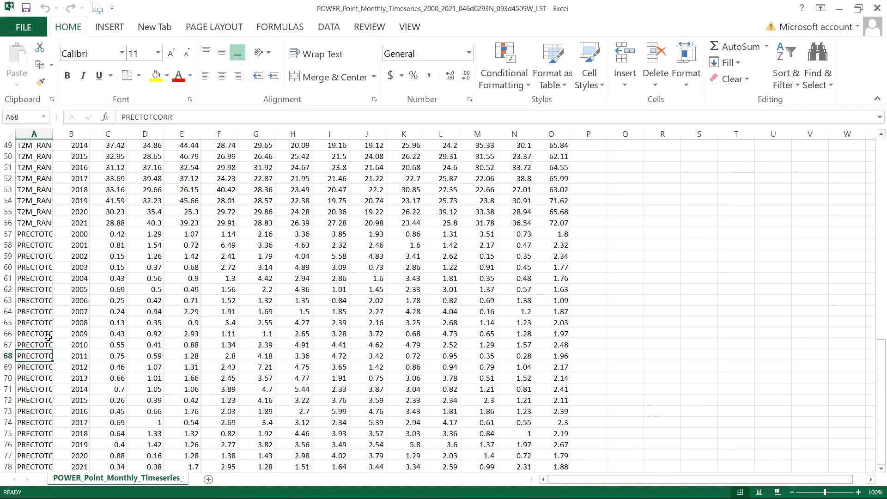
{"action": "scroll", "scroll_direction": "up", "scroll_amount": 3}
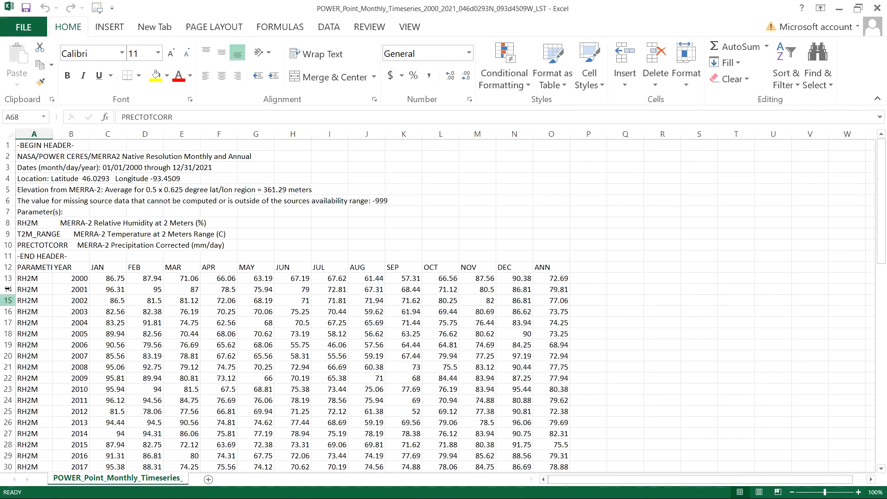
- Label the RH2M rows 'Relative humidity' for 2000–2021 in column A
{"action": "left_click", "coordinate": [34, 278]}
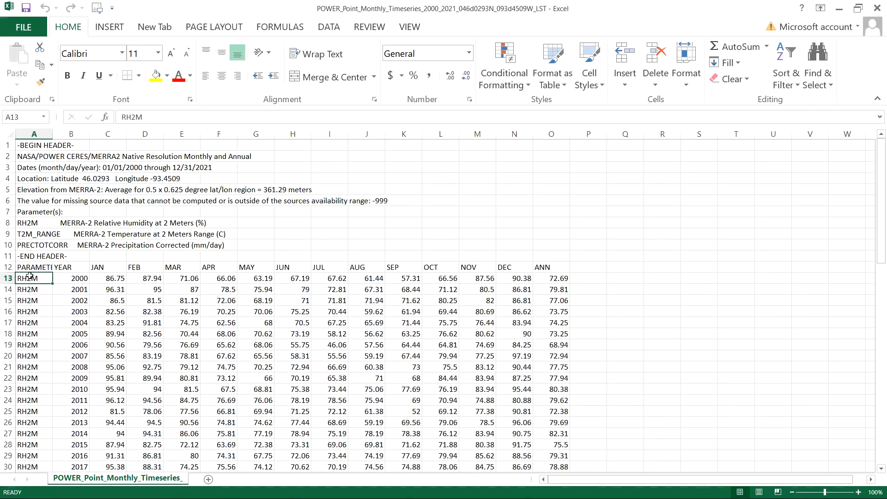
{"action": "type", "text": "Relative humidity"}
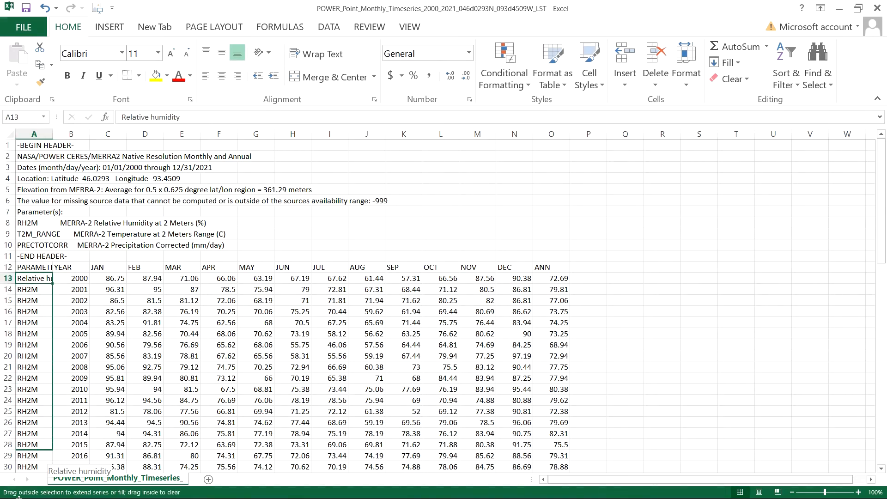
{"action": "scroll", "scroll_direction": "down", "scroll_amount": 3}
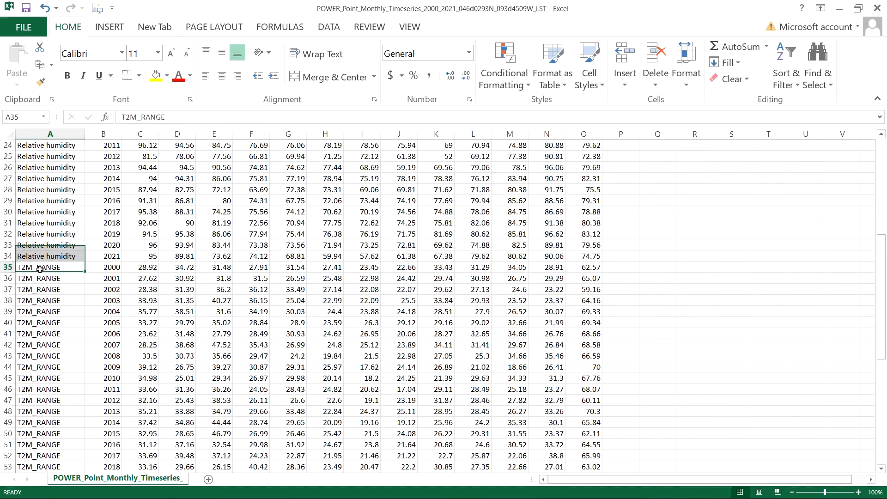
{"action": "scroll", "scroll_direction": "up", "scroll_amount": 3}
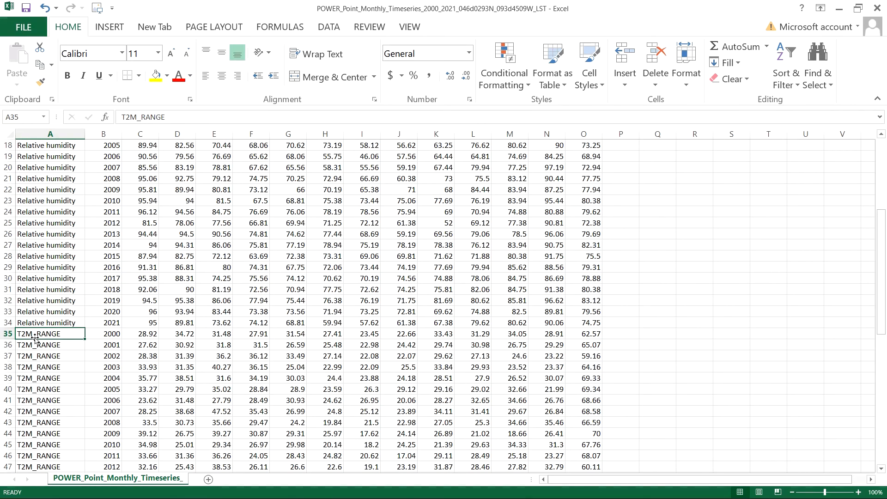
- Label the T2M_RANGE rows 'Temprature' in column A
{"action": "double_click", "coordinate": [38, 333]}
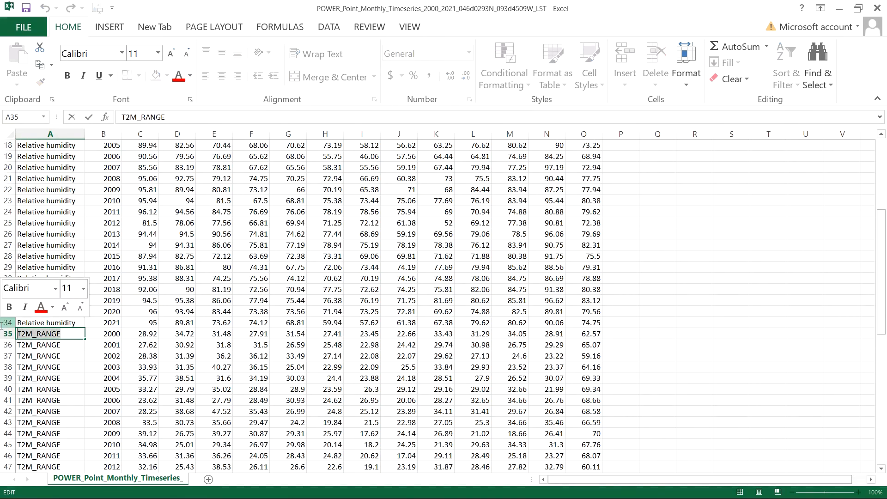
{"action": "type", "text": "Tempra"}
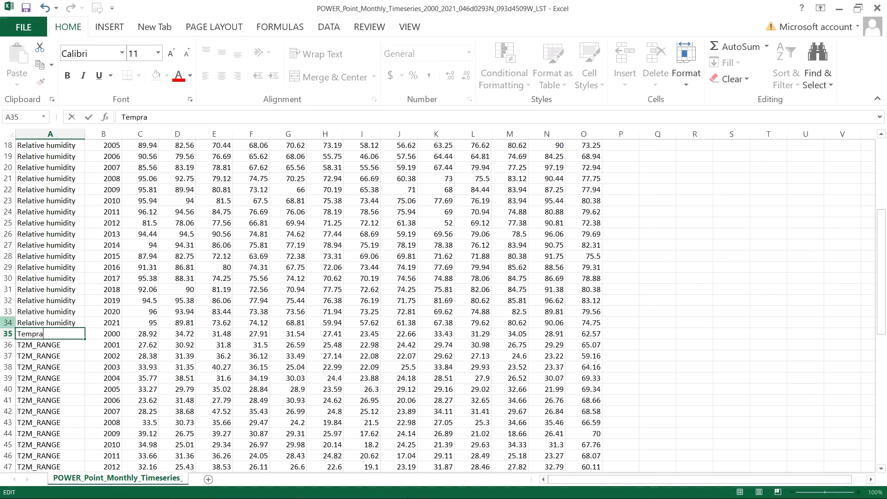
{"action": "type", "text": "ture"}
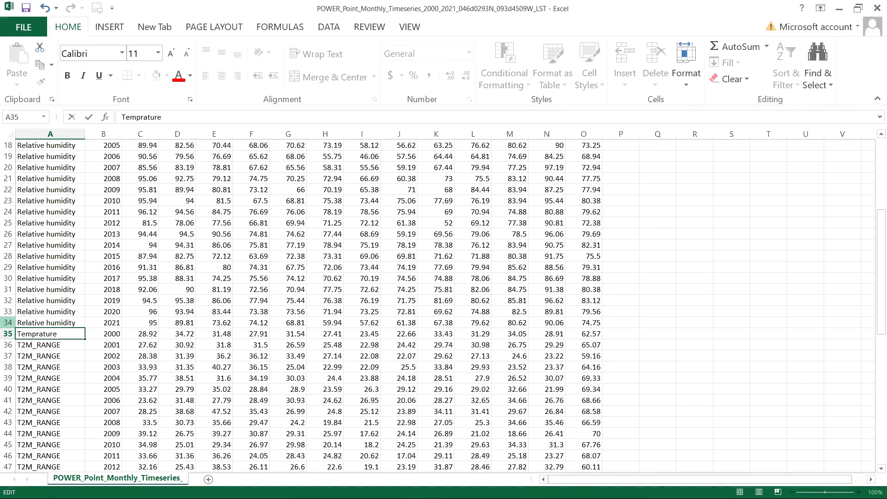
{"action": "key", "text": "Return"}
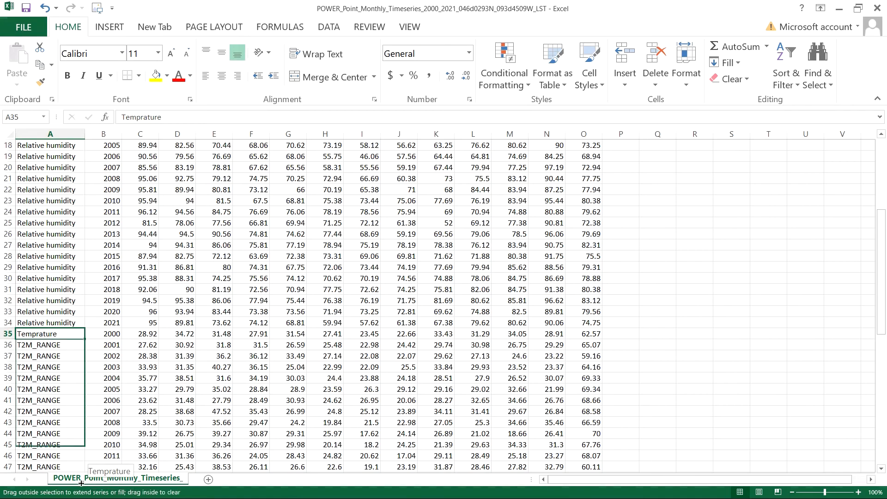
{"action": "scroll", "scroll_direction": "down", "scroll_amount": 3}
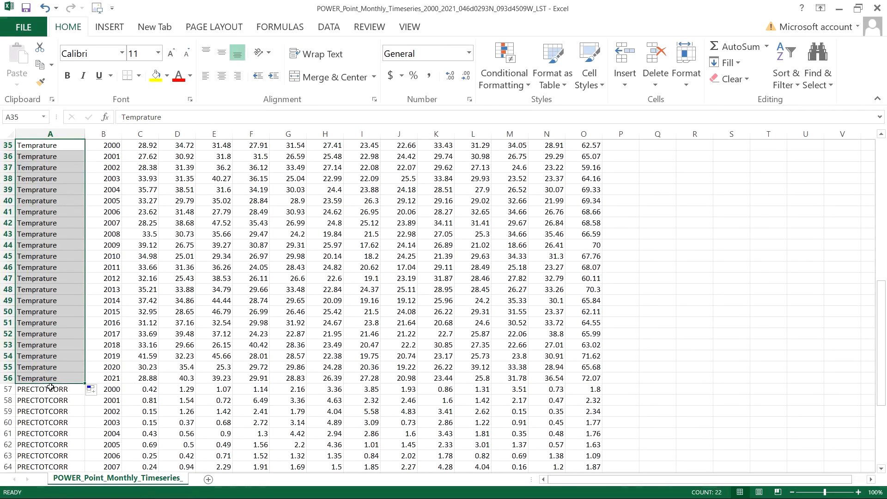
- Select the Precipitation block A57:O78 and shade it with a blue fill colour
{"action": "left_click", "coordinate": [50, 378]}
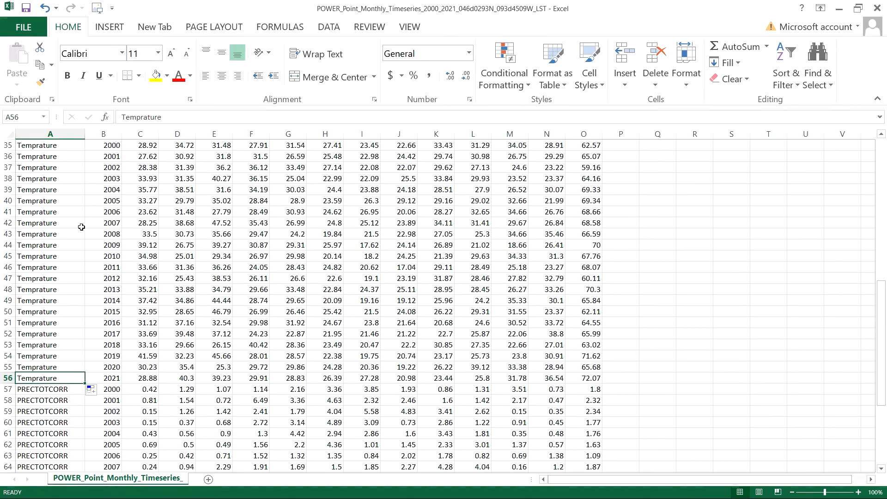
{"action": "scroll", "scroll_direction": "up", "scroll_amount": 3}
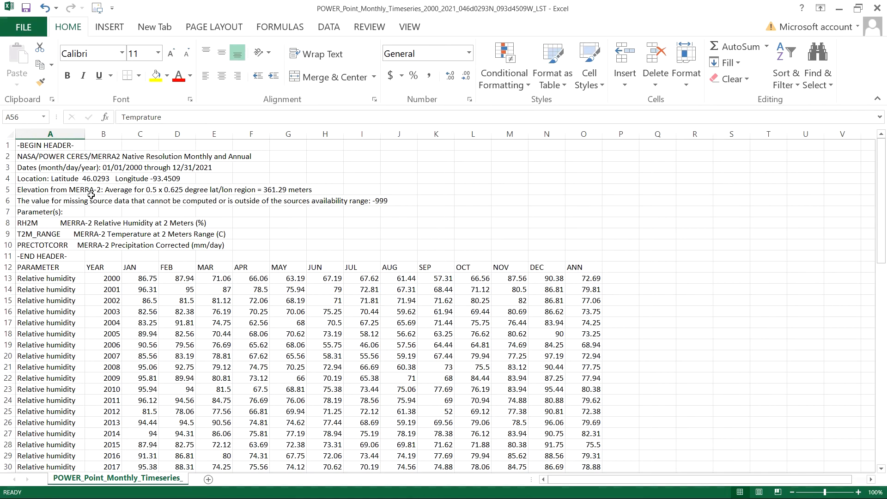
{"action": "left_click", "coordinate": [103, 245]}
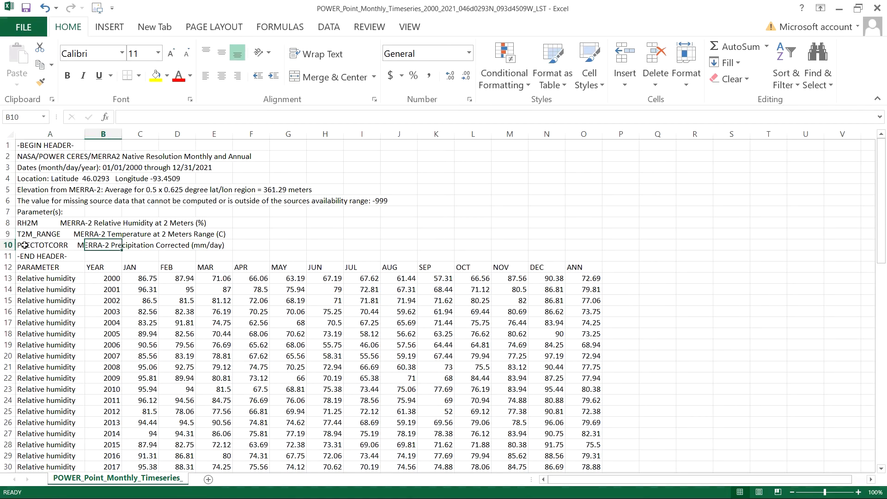
{"action": "left_click", "coordinate": [140, 245]}
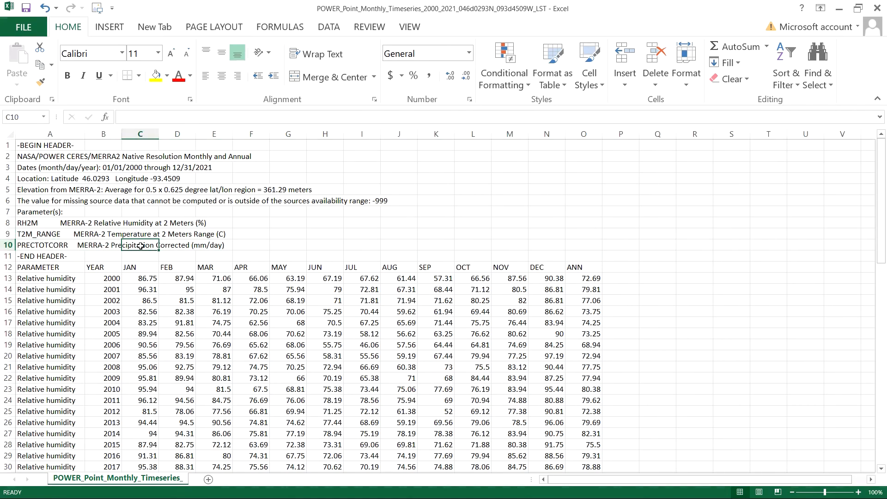
{"action": "scroll", "scroll_direction": "down", "scroll_amount": 3}
{"action": "type", "text": "Precipitation"}
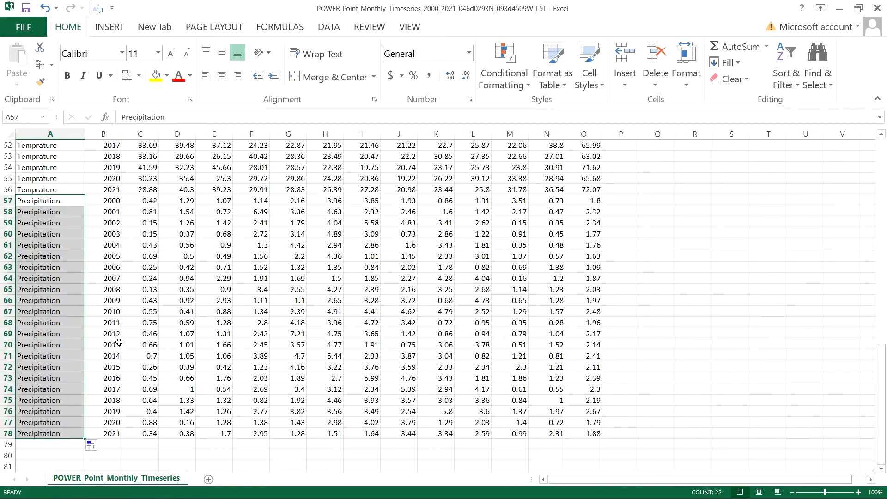
{"action": "left_click", "coordinate": [103, 322]}
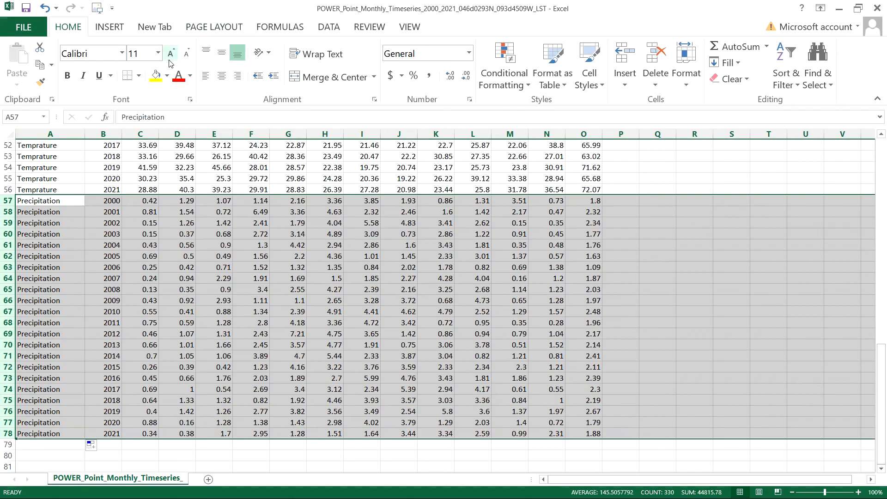
{"action": "left_click", "coordinate": [167, 75]}
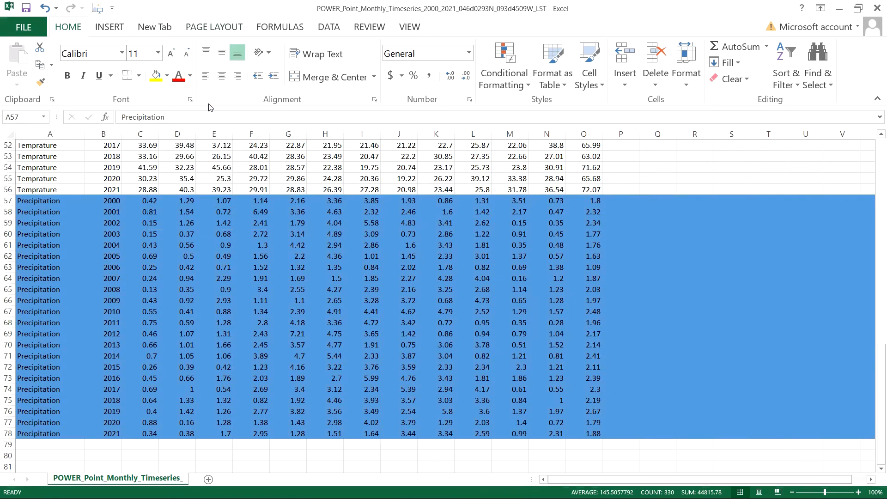
- Select A12:O34, the PARAMETER header row plus the 2000–2021 Relative humidity rows
{"action": "scroll", "scroll_direction": "up", "scroll_amount": 3}
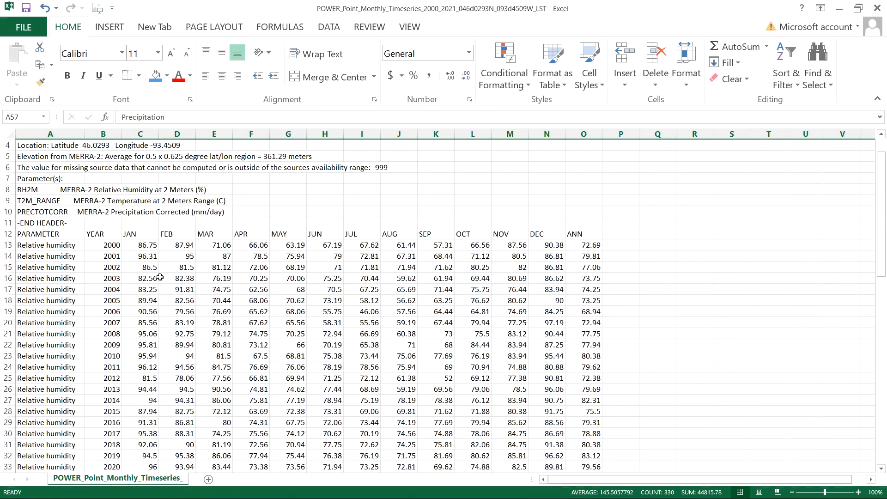
{"action": "left_click", "coordinate": [139, 234]}
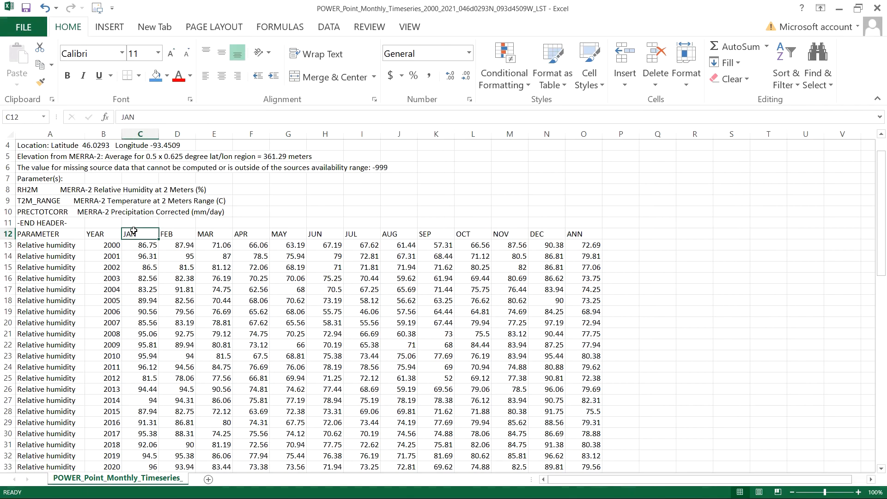
{"action": "left_click", "coordinate": [583, 233]}
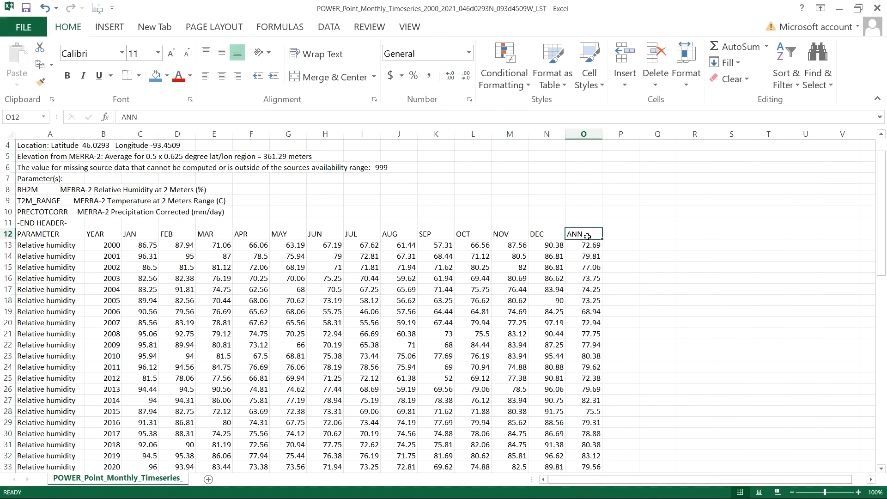
{"action": "mouse_move", "coordinate": [237, 280]}
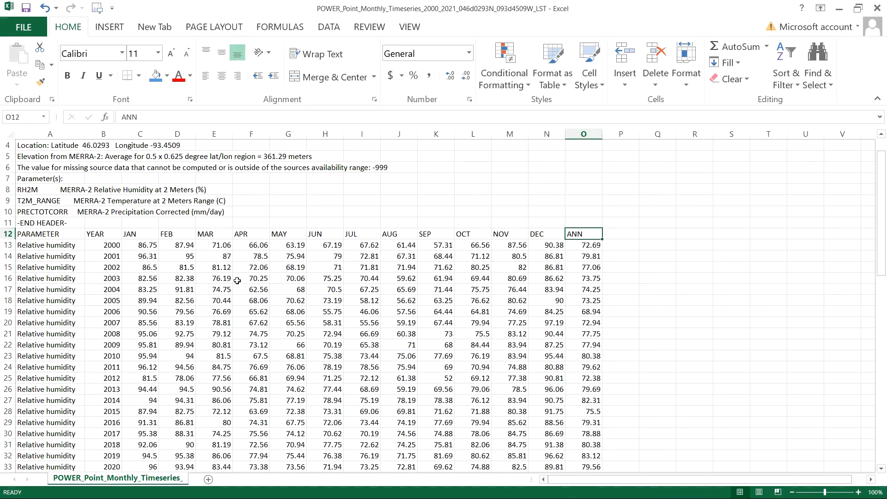
{"action": "scroll", "scroll_direction": "down", "scroll_amount": 3}
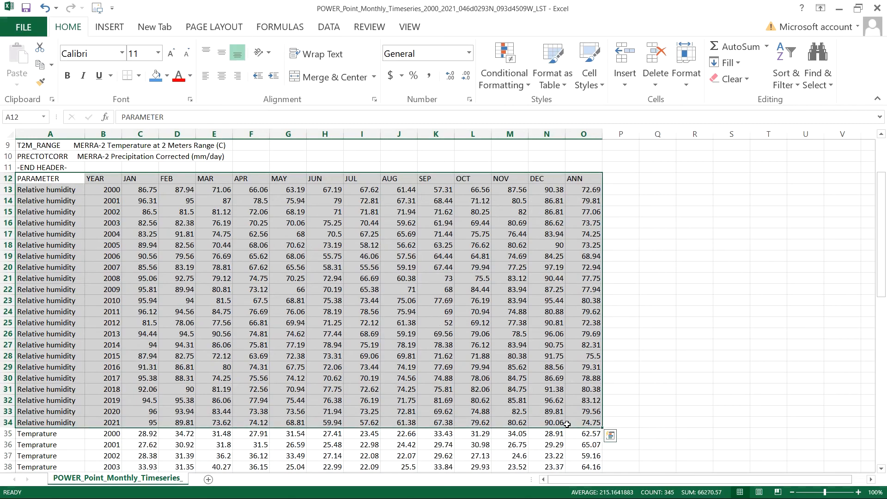
- Copy the humidity table and add a new sheet named Relative humidity
{"action": "key", "text": "ctrl+c"}
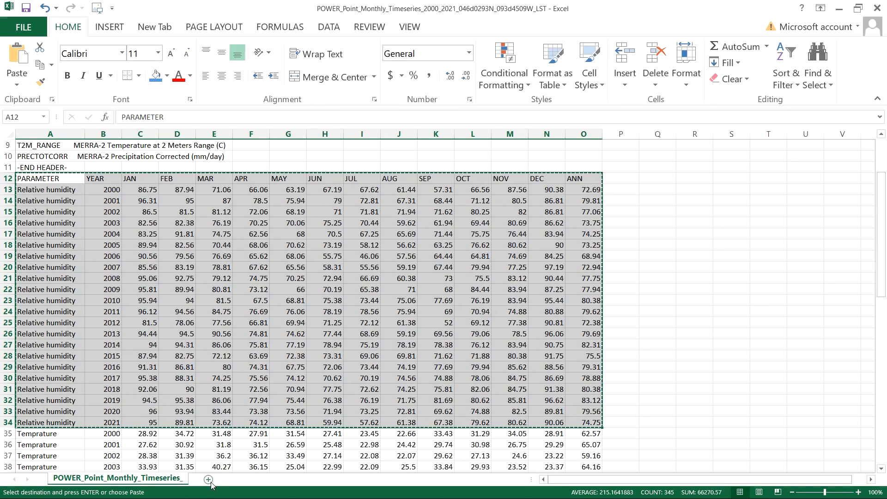
{"action": "mouse_move", "coordinate": [94, 277]}
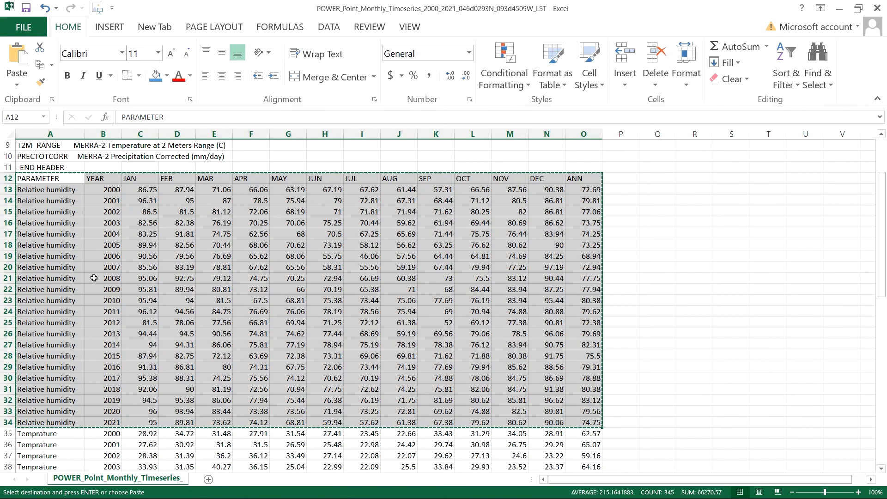
{"action": "mouse_move", "coordinate": [209, 481]}
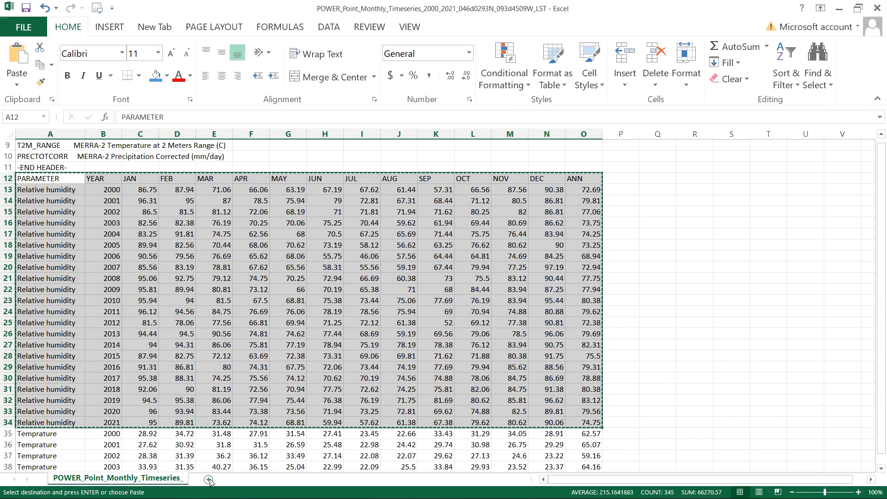
{"action": "left_click", "coordinate": [210, 482]}
{"action": "type", "text": "Relative hu"}
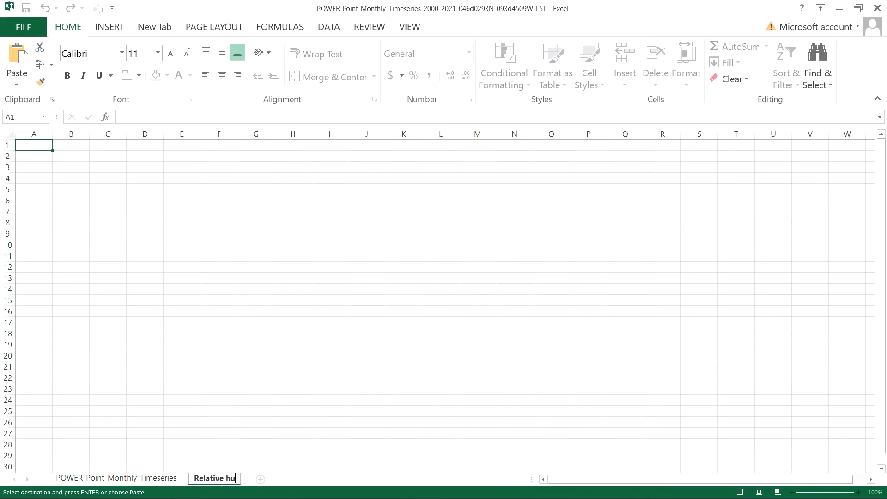
{"action": "left_click", "coordinate": [100, 184]}
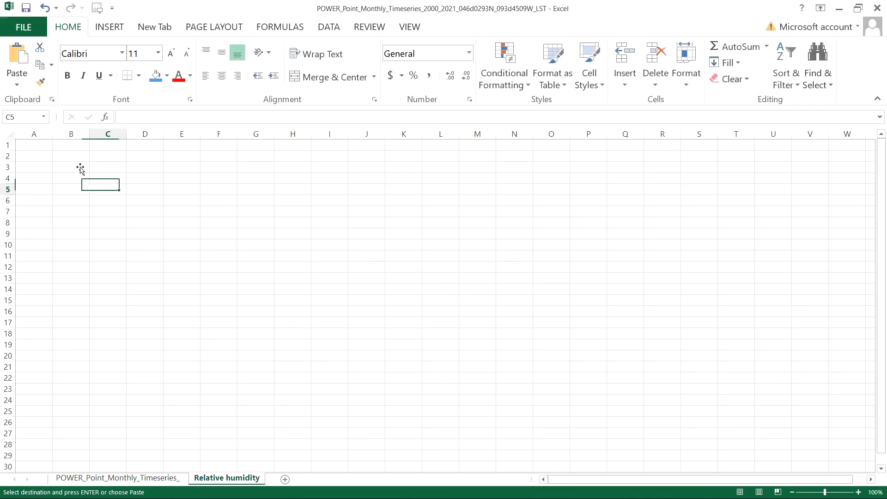
{"action": "left_click", "coordinate": [33, 145]}
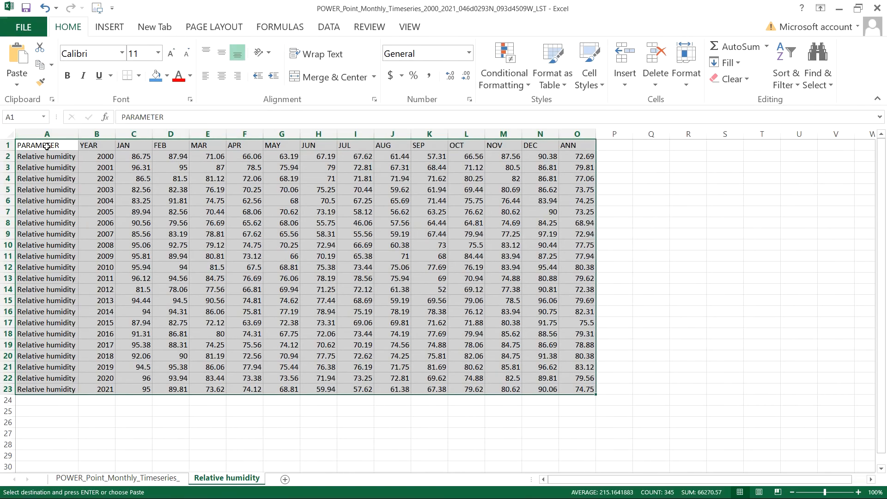
- Paste the humidity table at A1 of the new sheet and return to the original data sheet
{"action": "left_click", "coordinate": [429, 333]}
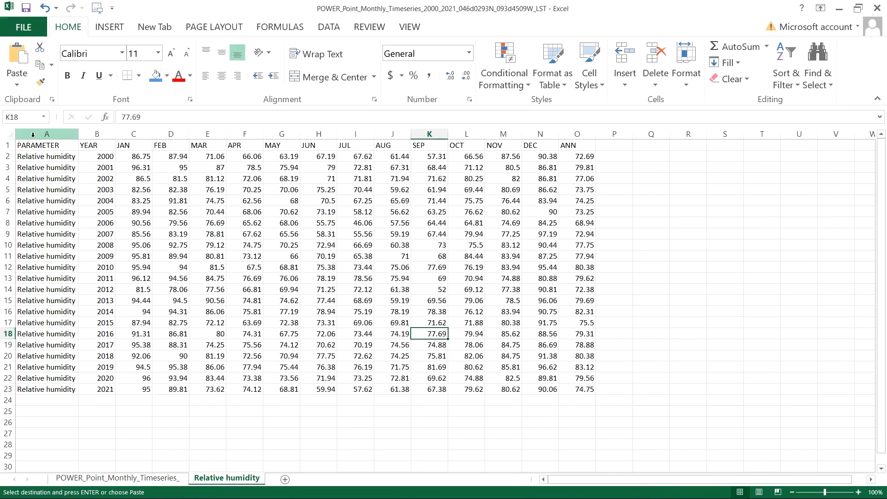
{"action": "left_click", "coordinate": [650, 389]}
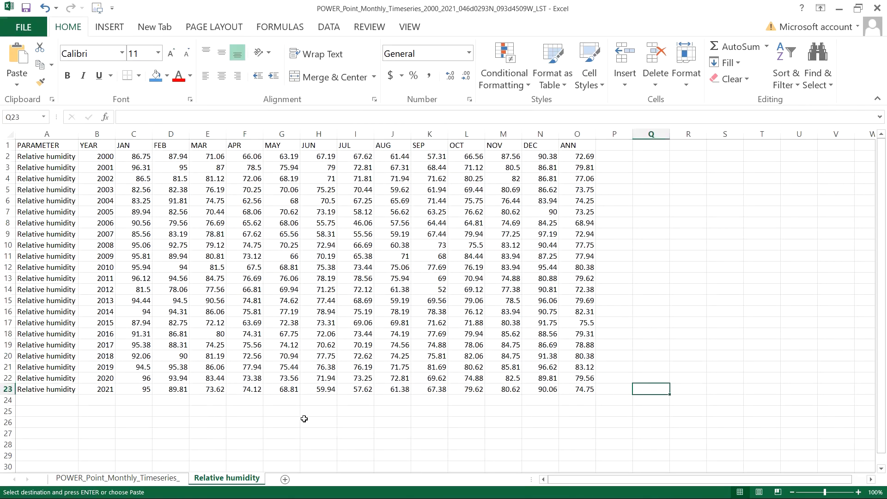
{"action": "left_click", "coordinate": [169, 389]}
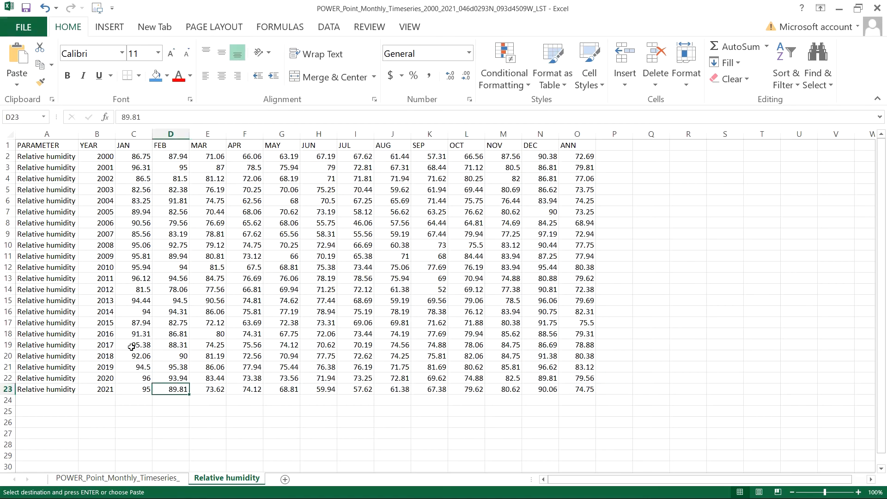
{"action": "left_click", "coordinate": [96, 144]}
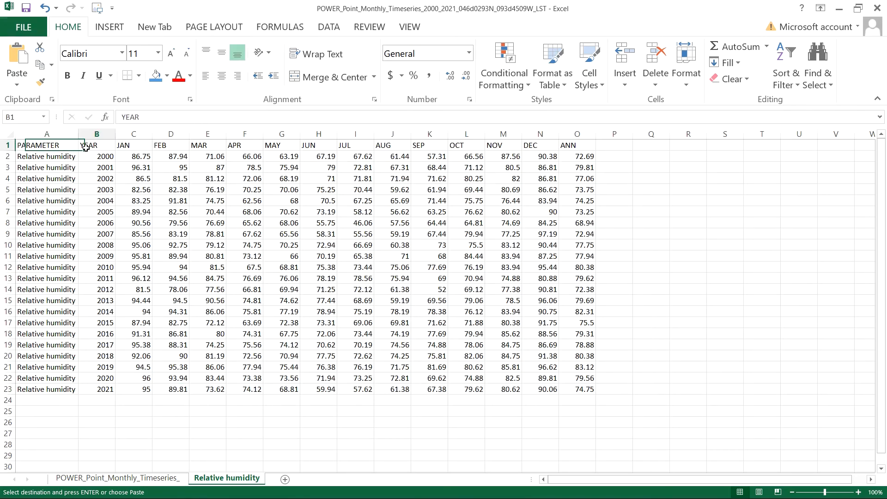
{"action": "left_click", "coordinate": [170, 145]}
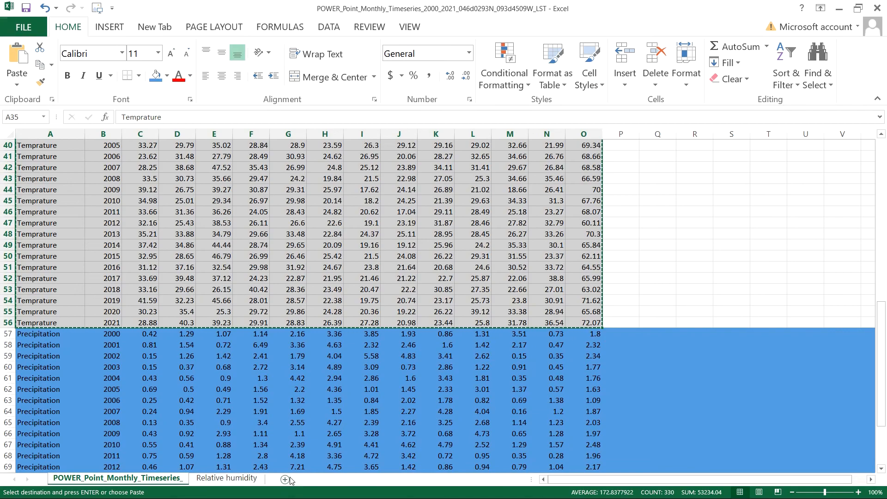
- Paste the 2000–2021 temperature rows into the Temprature sheet and return to the original data sheet
{"action": "left_click", "coordinate": [287, 479]}
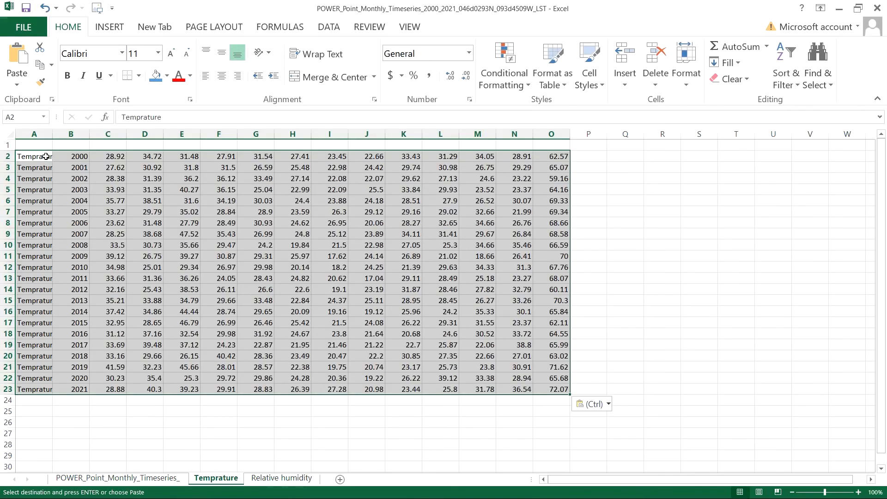
{"action": "left_click", "coordinate": [109, 389]}
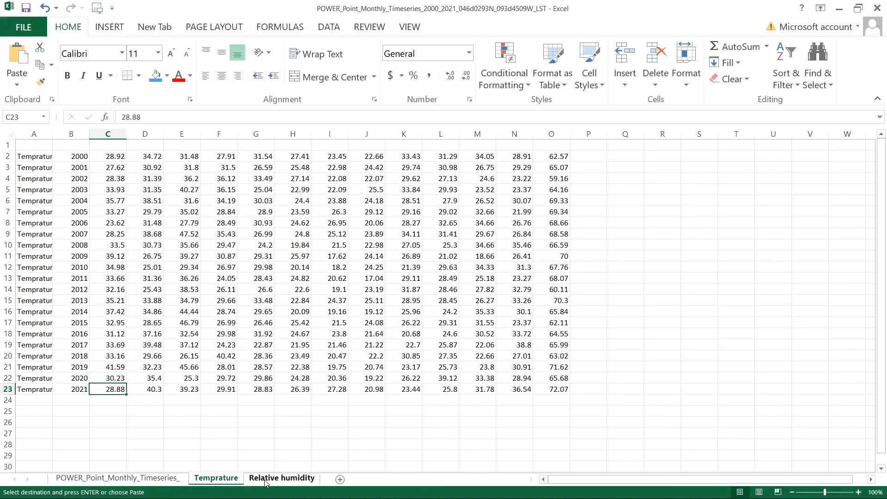
{"action": "left_click", "coordinate": [281, 478]}
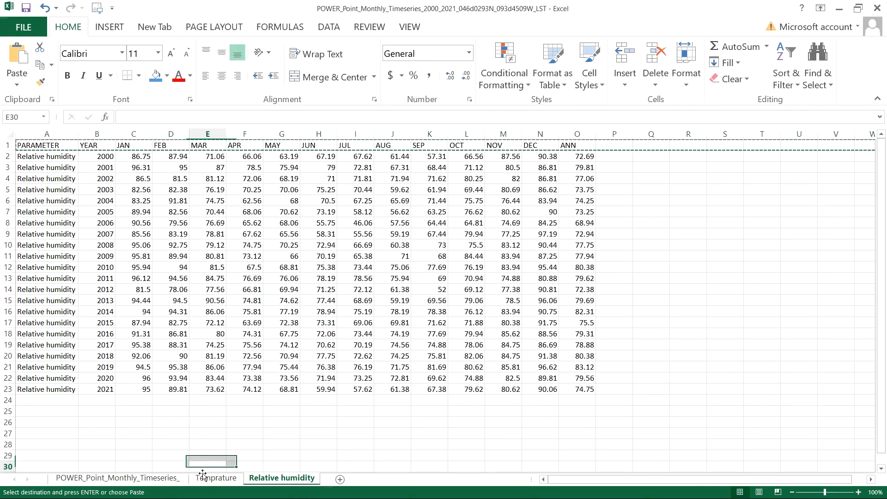
{"action": "left_click", "coordinate": [216, 478]}
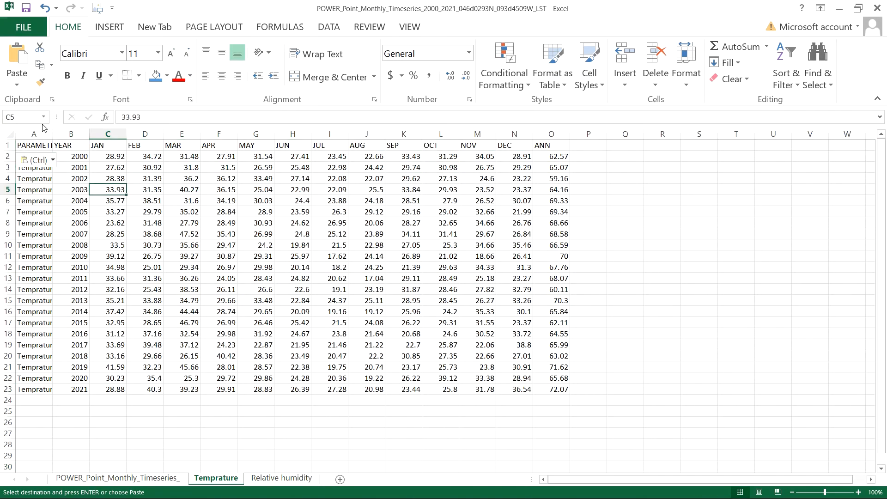
{"action": "left_click", "coordinate": [37, 166]}
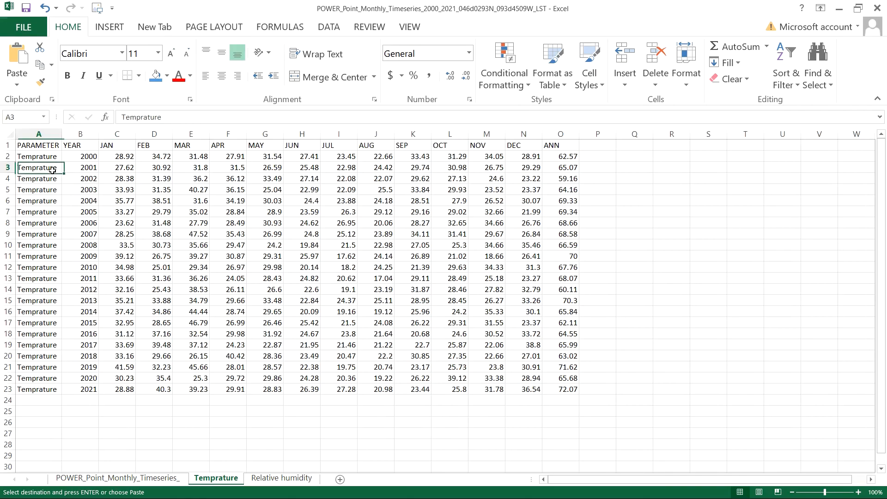
{"action": "left_click", "coordinate": [118, 478]}
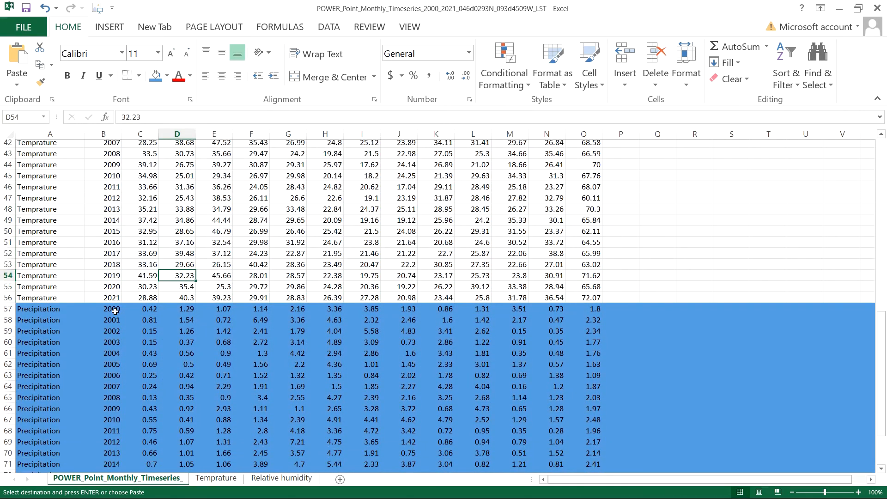
- Select and copy the precipitation rows 57–78 for 2000 to 2021
{"action": "scroll", "scroll_direction": "down", "scroll_amount": 3}
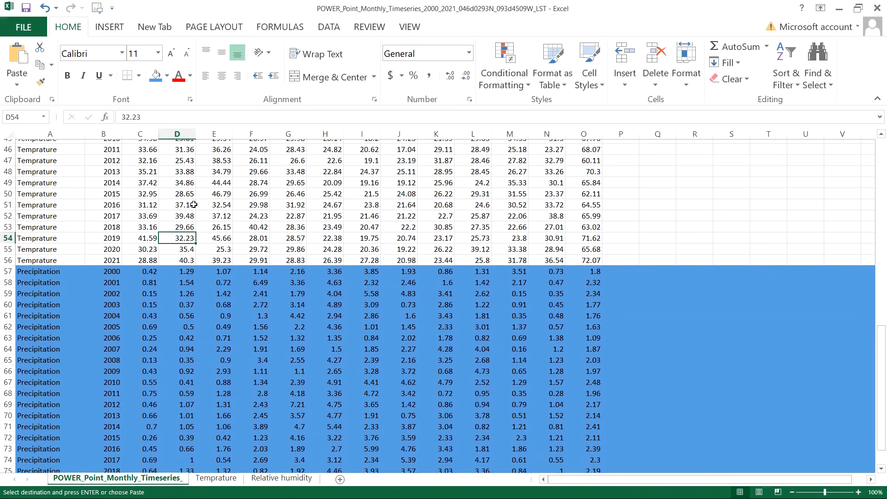
{"action": "scroll", "scroll_direction": "up", "scroll_amount": 3}
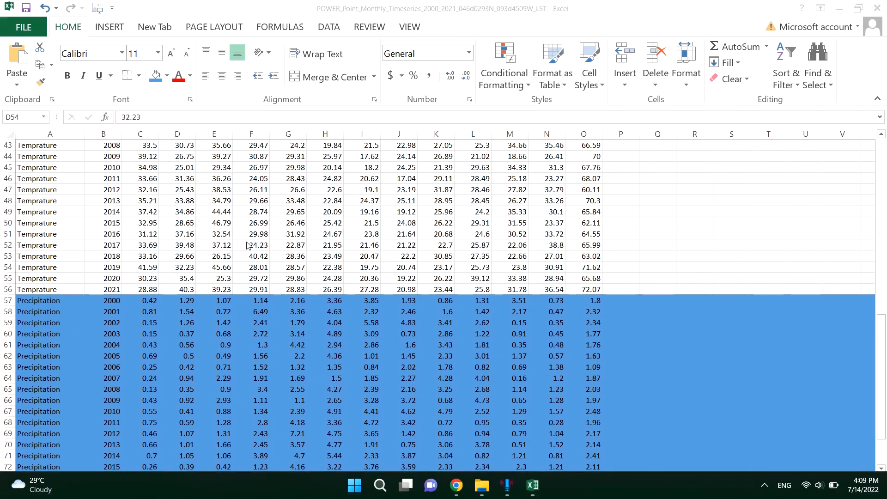
{"action": "scroll", "scroll_direction": "down", "scroll_amount": 3}
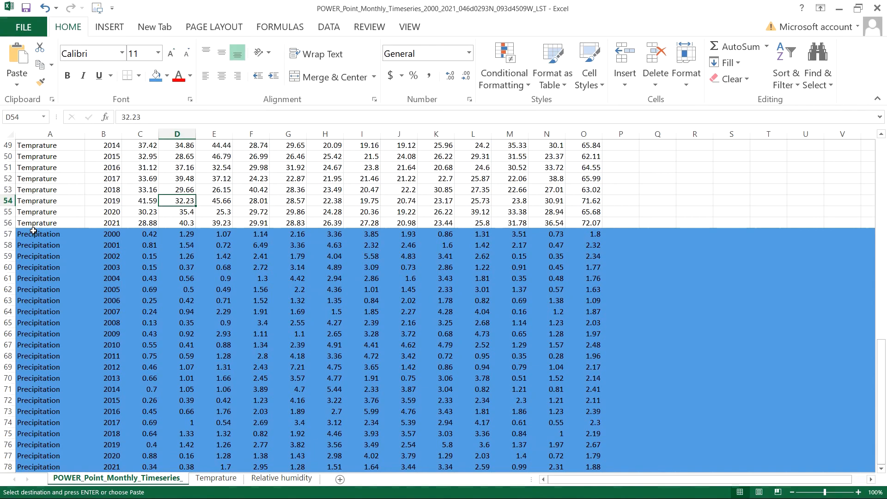
{"action": "left_click", "coordinate": [38, 233]}
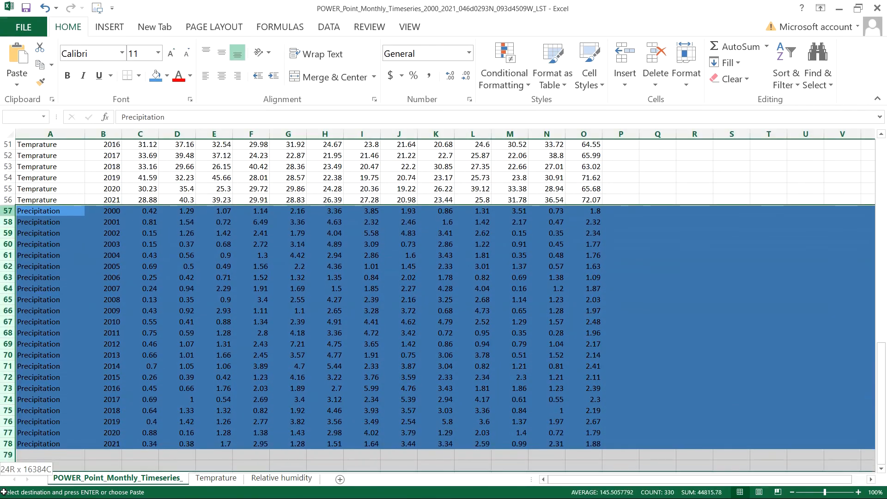
{"action": "scroll", "scroll_direction": "down", "scroll_amount": 3}
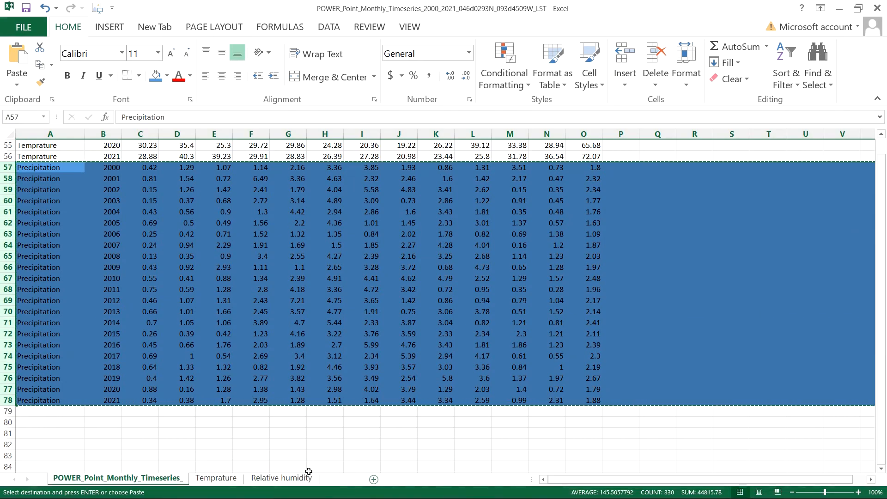
- Add a Precipitation sheet with the rows pasted at A2 and the header row copied from Temprature on top
{"action": "left_click", "coordinate": [373, 478]}
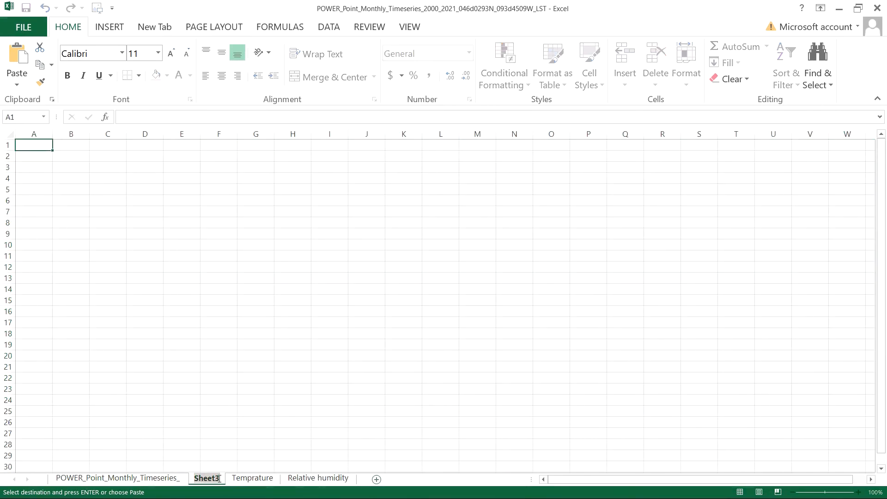
{"action": "double_click", "coordinate": [207, 478]}
{"action": "type", "text": "Precipitation"}
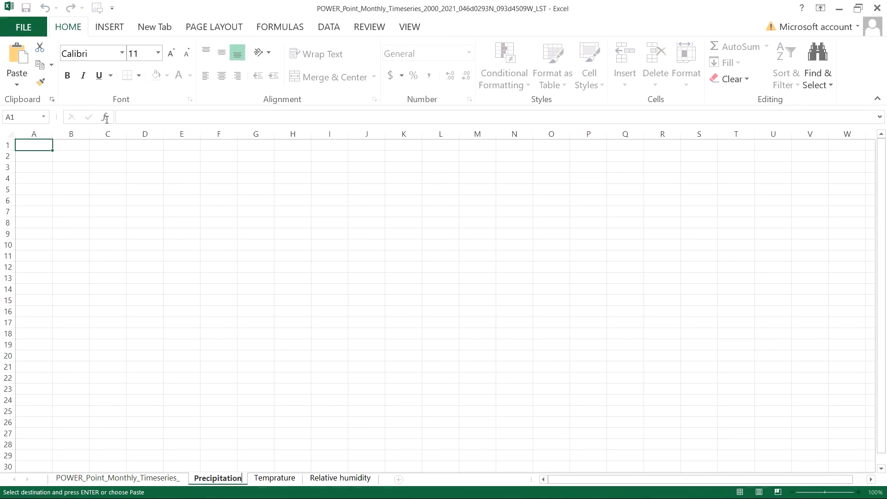
{"action": "key", "text": "ctrl+v"}
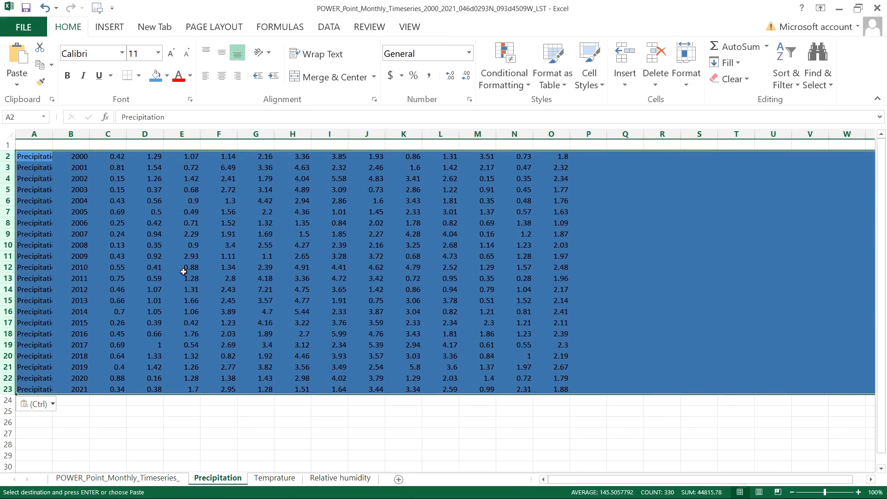
{"action": "left_click", "coordinate": [274, 478]}
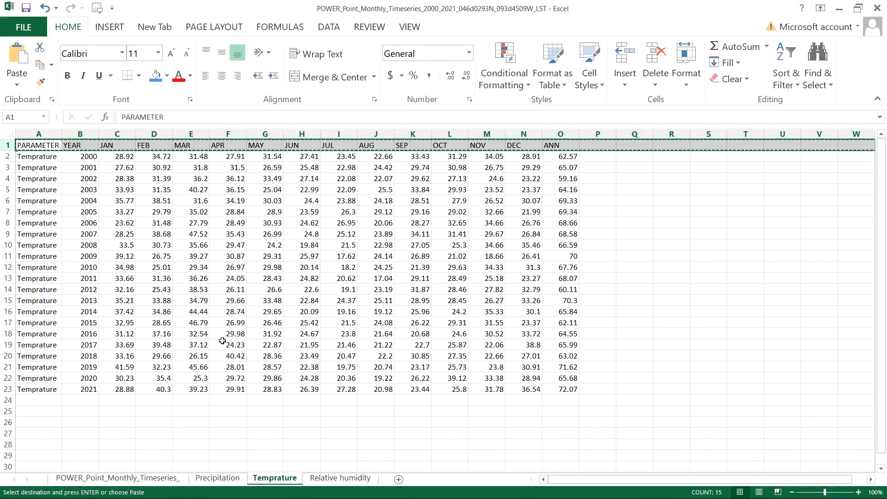
{"action": "left_click", "coordinate": [217, 478]}
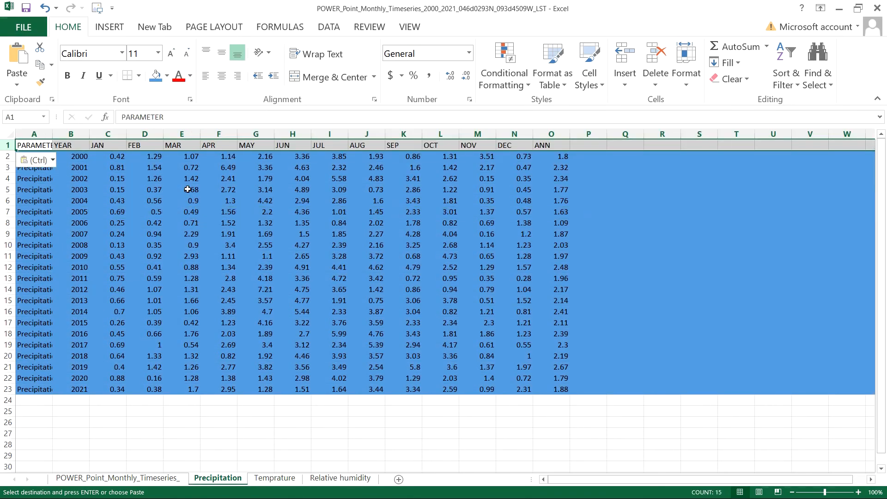
{"action": "left_click", "coordinate": [192, 190]}
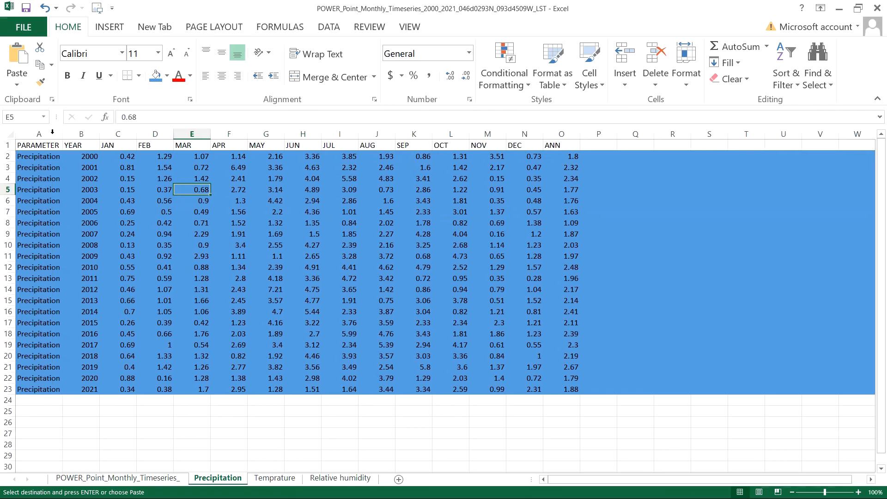
- Clear the YEAR heading in B1 on the Precipitation sheet and select B1:O23 for charting
{"action": "left_click", "coordinate": [302, 244]}
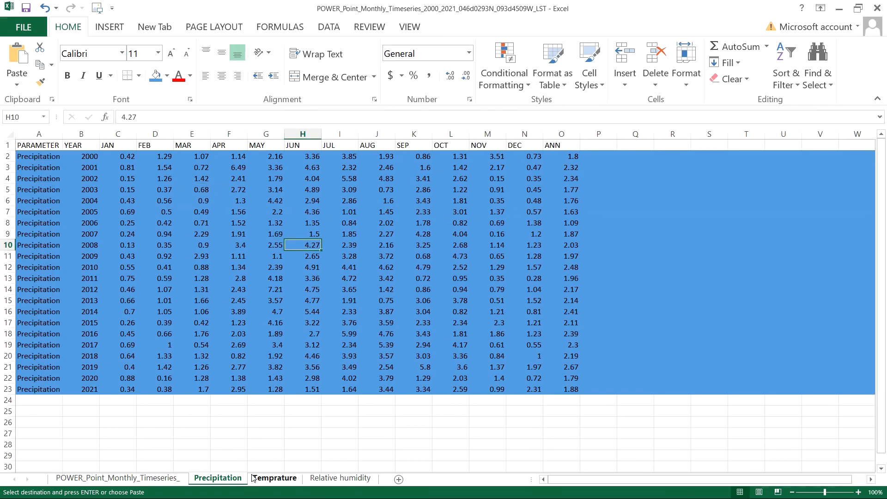
{"action": "left_click", "coordinate": [274, 478]}
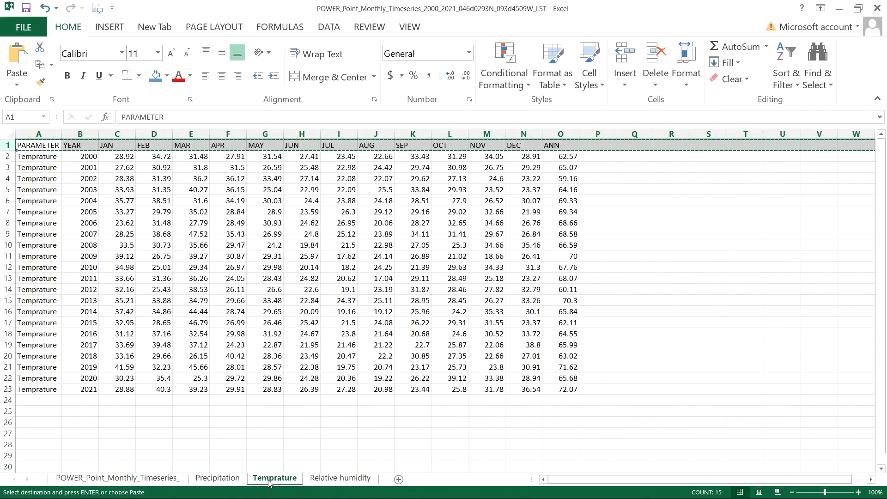
{"action": "left_click", "coordinate": [217, 477]}
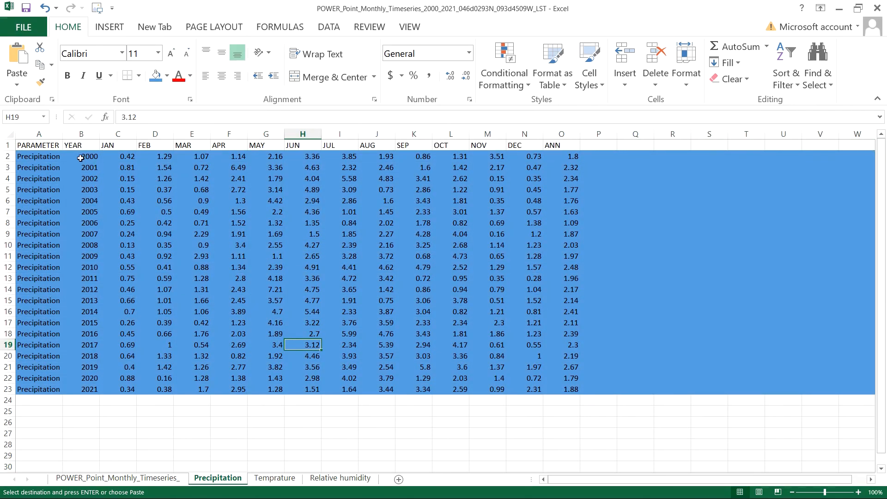
{"action": "left_click", "coordinate": [81, 146]}
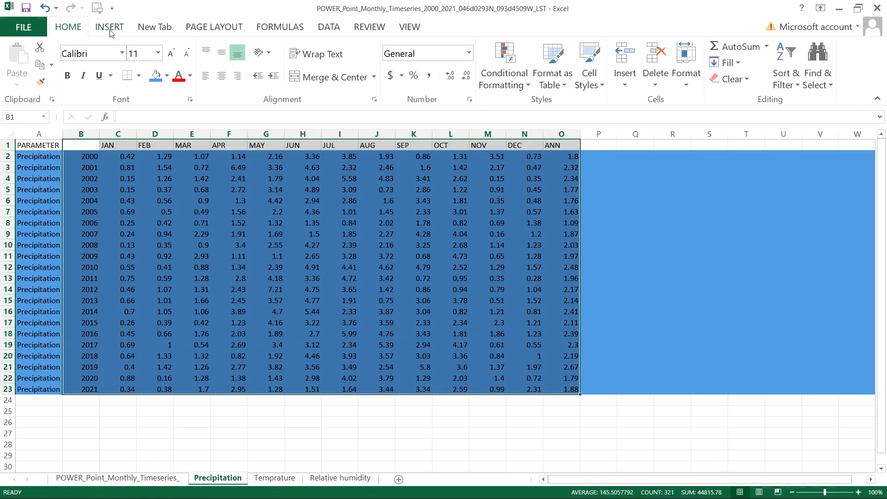
- Insert a Line with Markers chart of 2000–2021 monthly precipitation, then show the Temprature sheet
{"action": "left_click", "coordinate": [109, 27]}
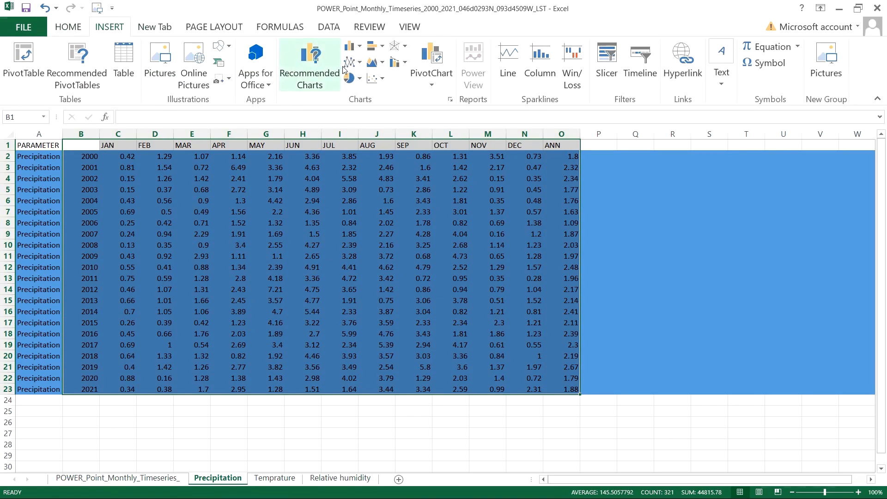
{"action": "left_click", "coordinate": [349, 61]}
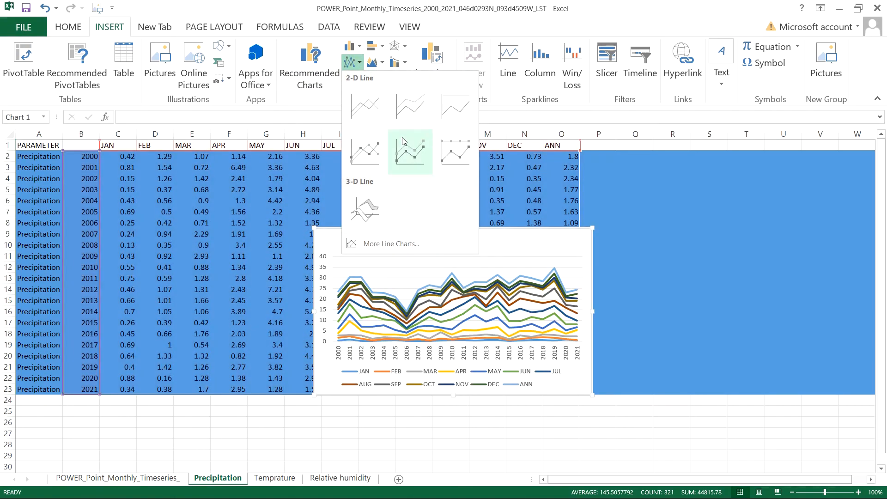
{"action": "left_click", "coordinate": [409, 151]}
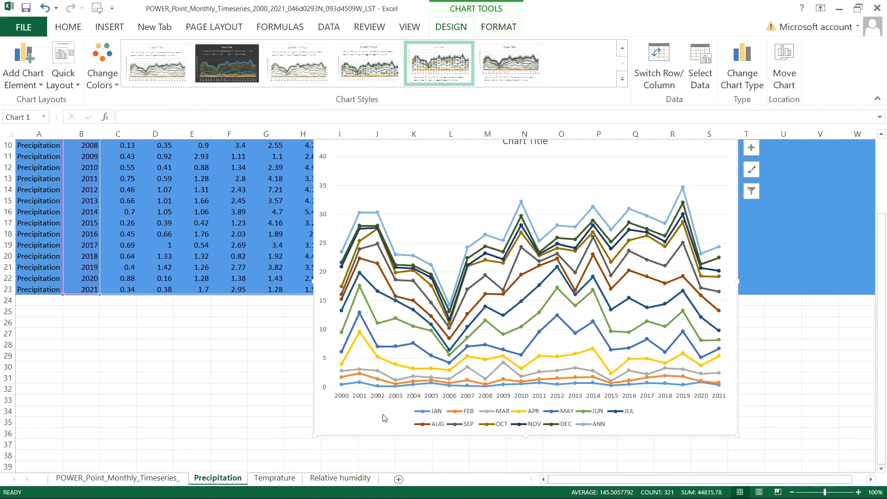
{"action": "mouse_move", "coordinate": [462, 425]}
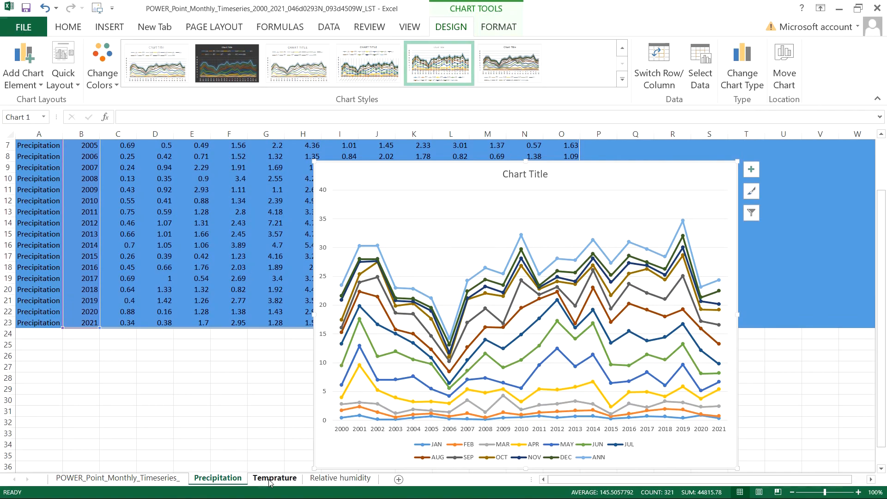
{"action": "left_click", "coordinate": [275, 478]}
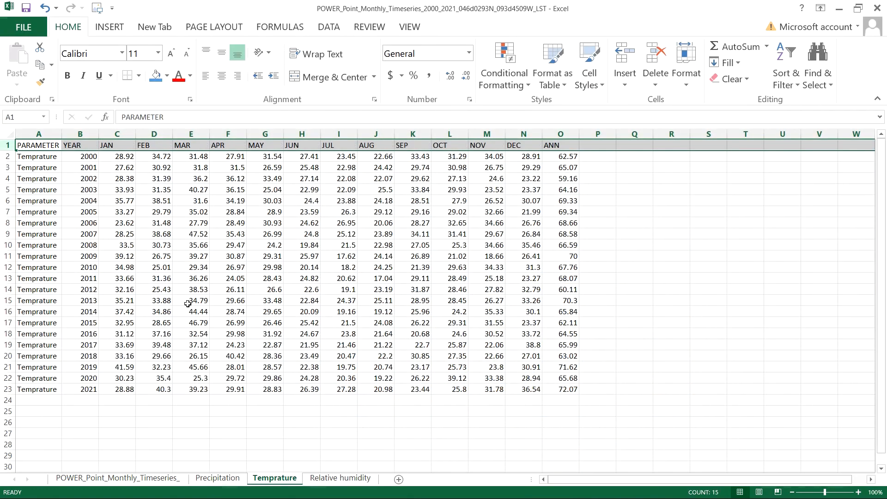